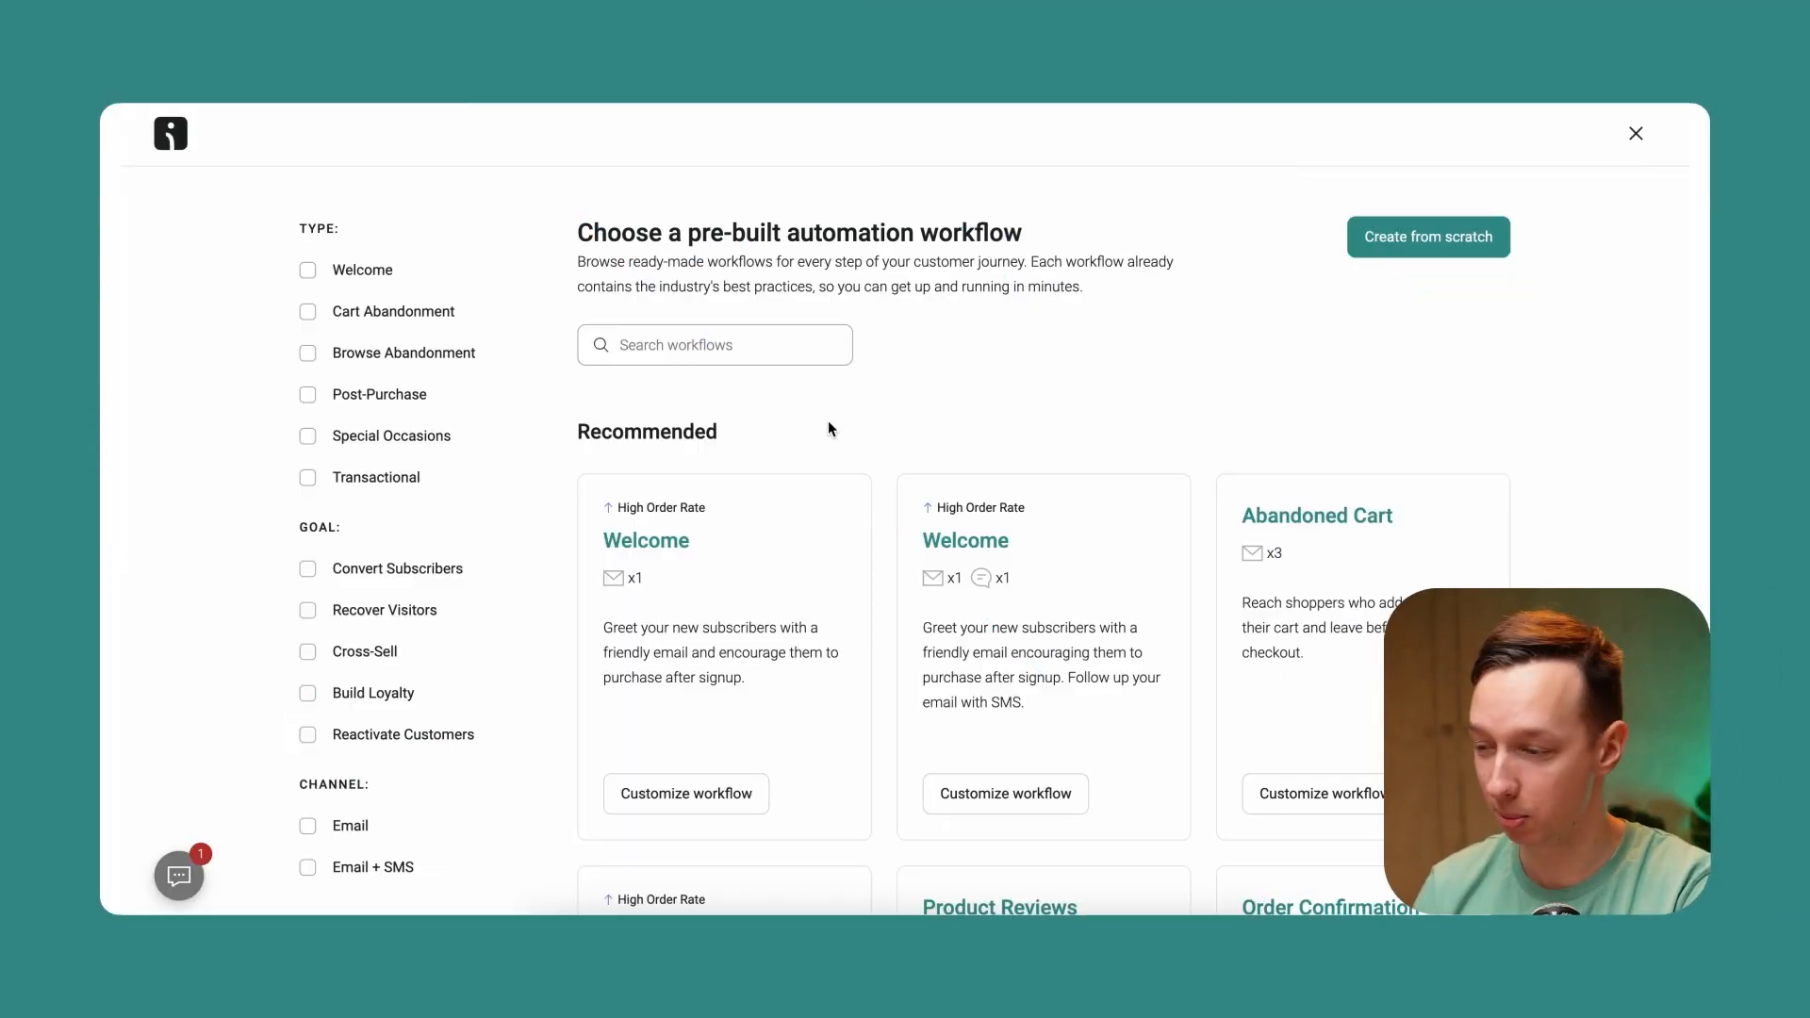
mouse_move(311, 230)
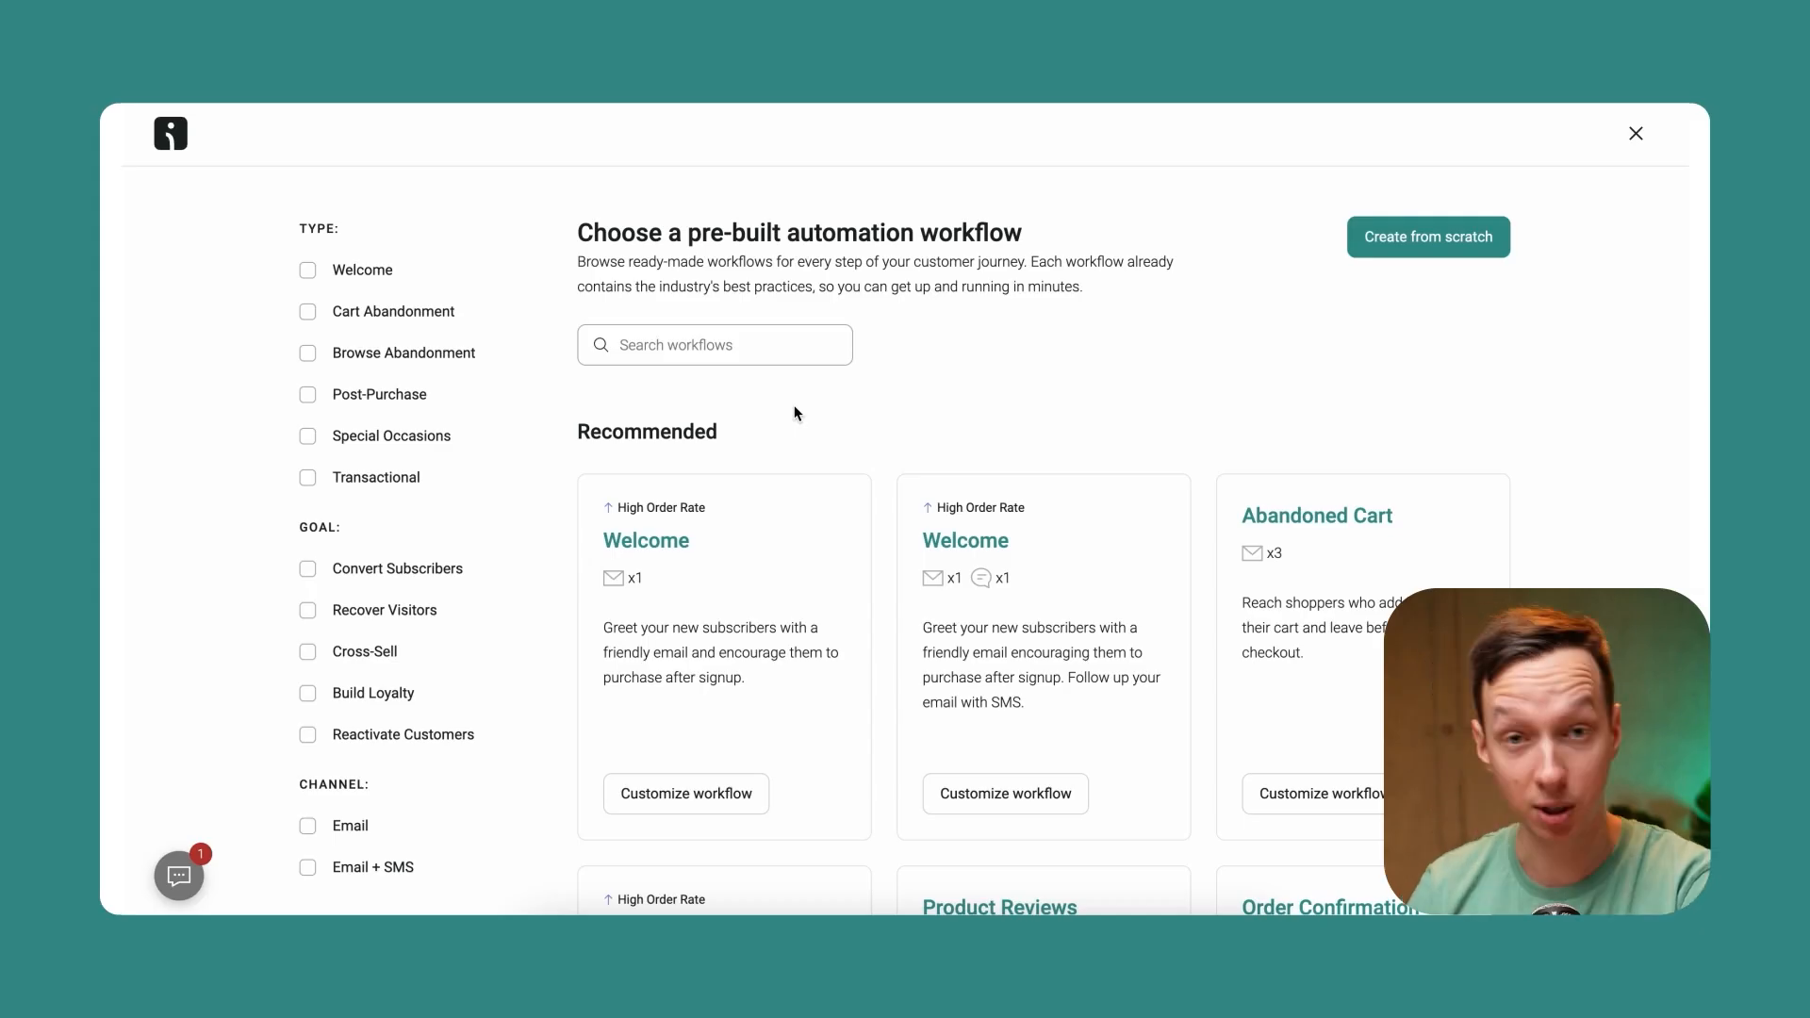
Step: Customize the Welcome (email + SMS) template and review its signup trigger, delays, email and SMS
scroll(down, 3)
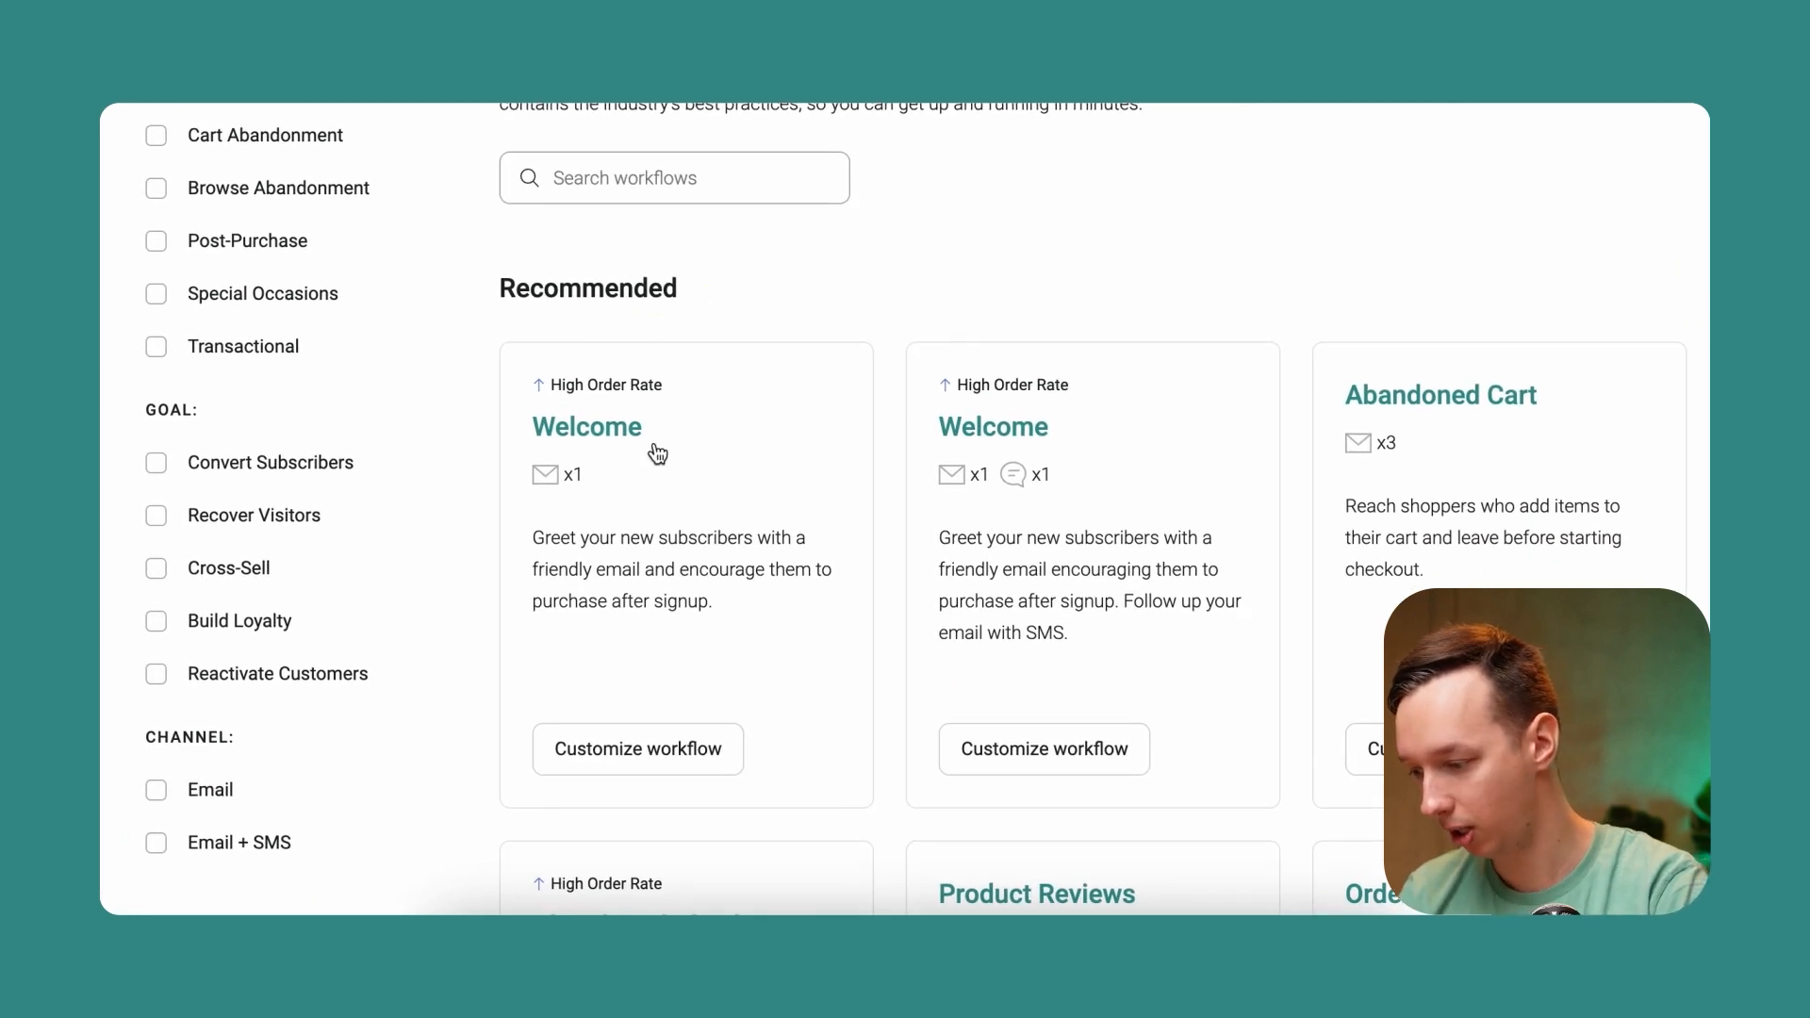
mouse_move(1003, 437)
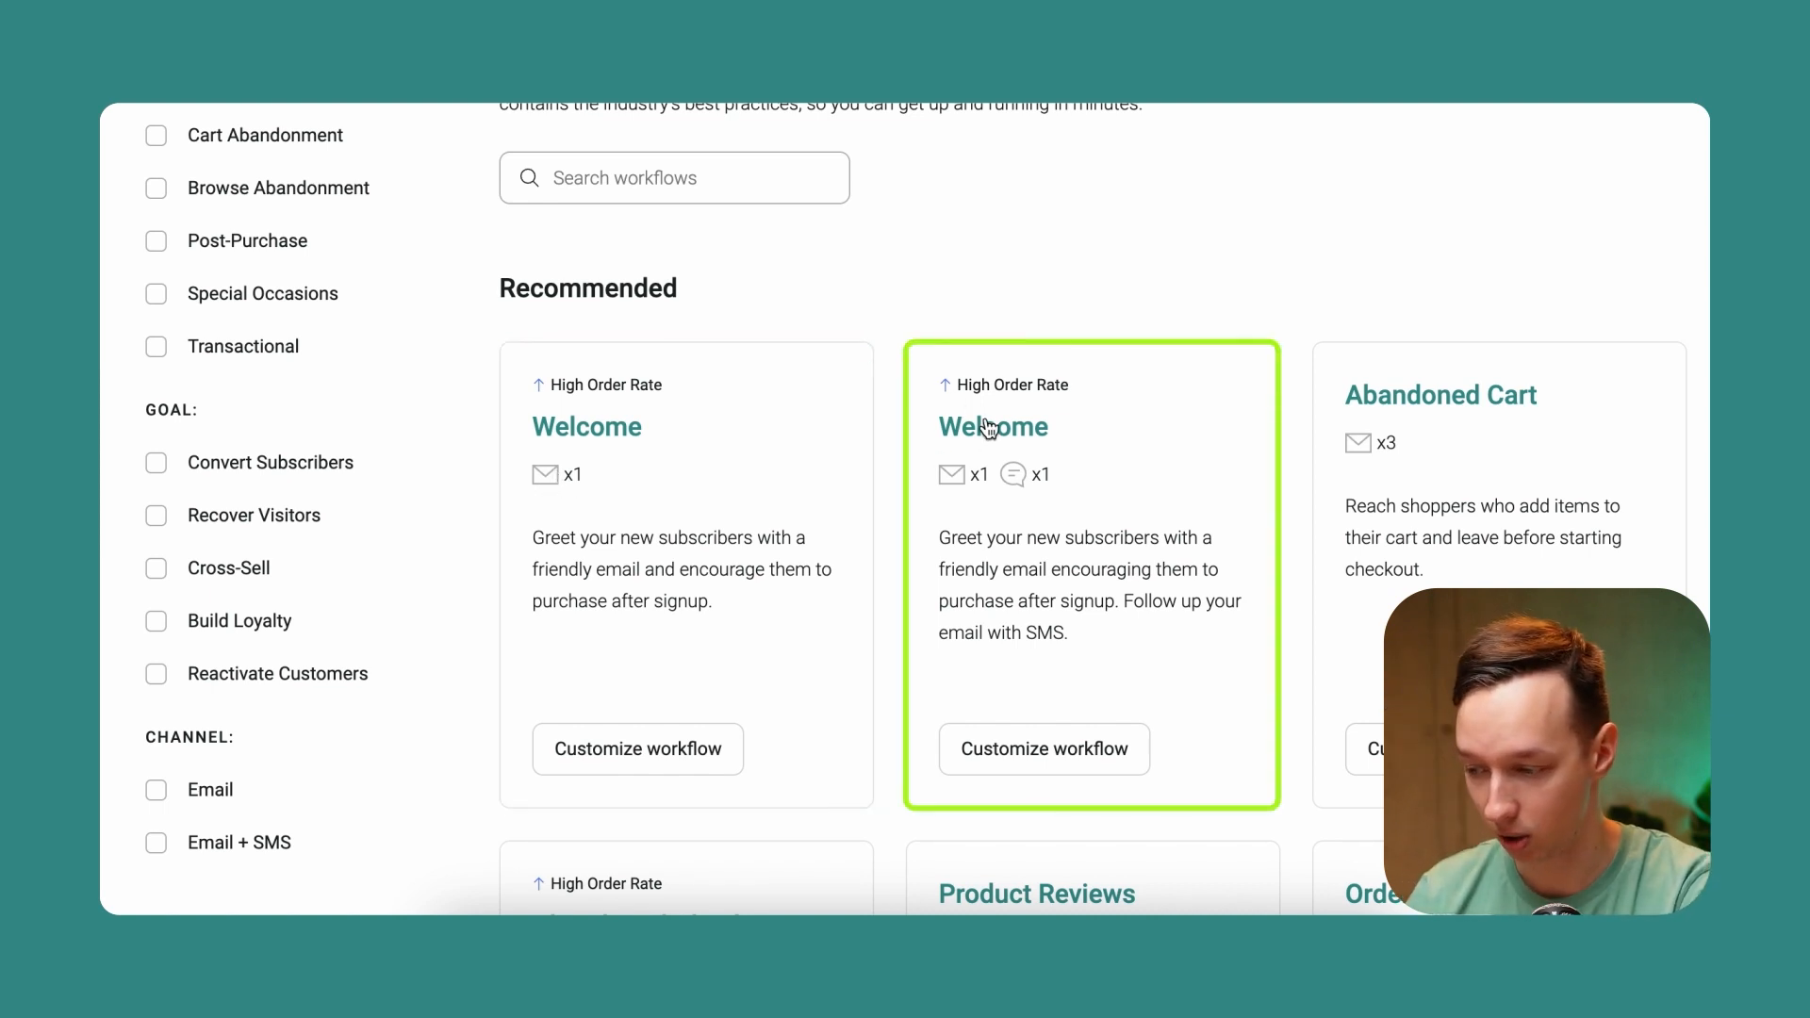
mouse_move(966, 473)
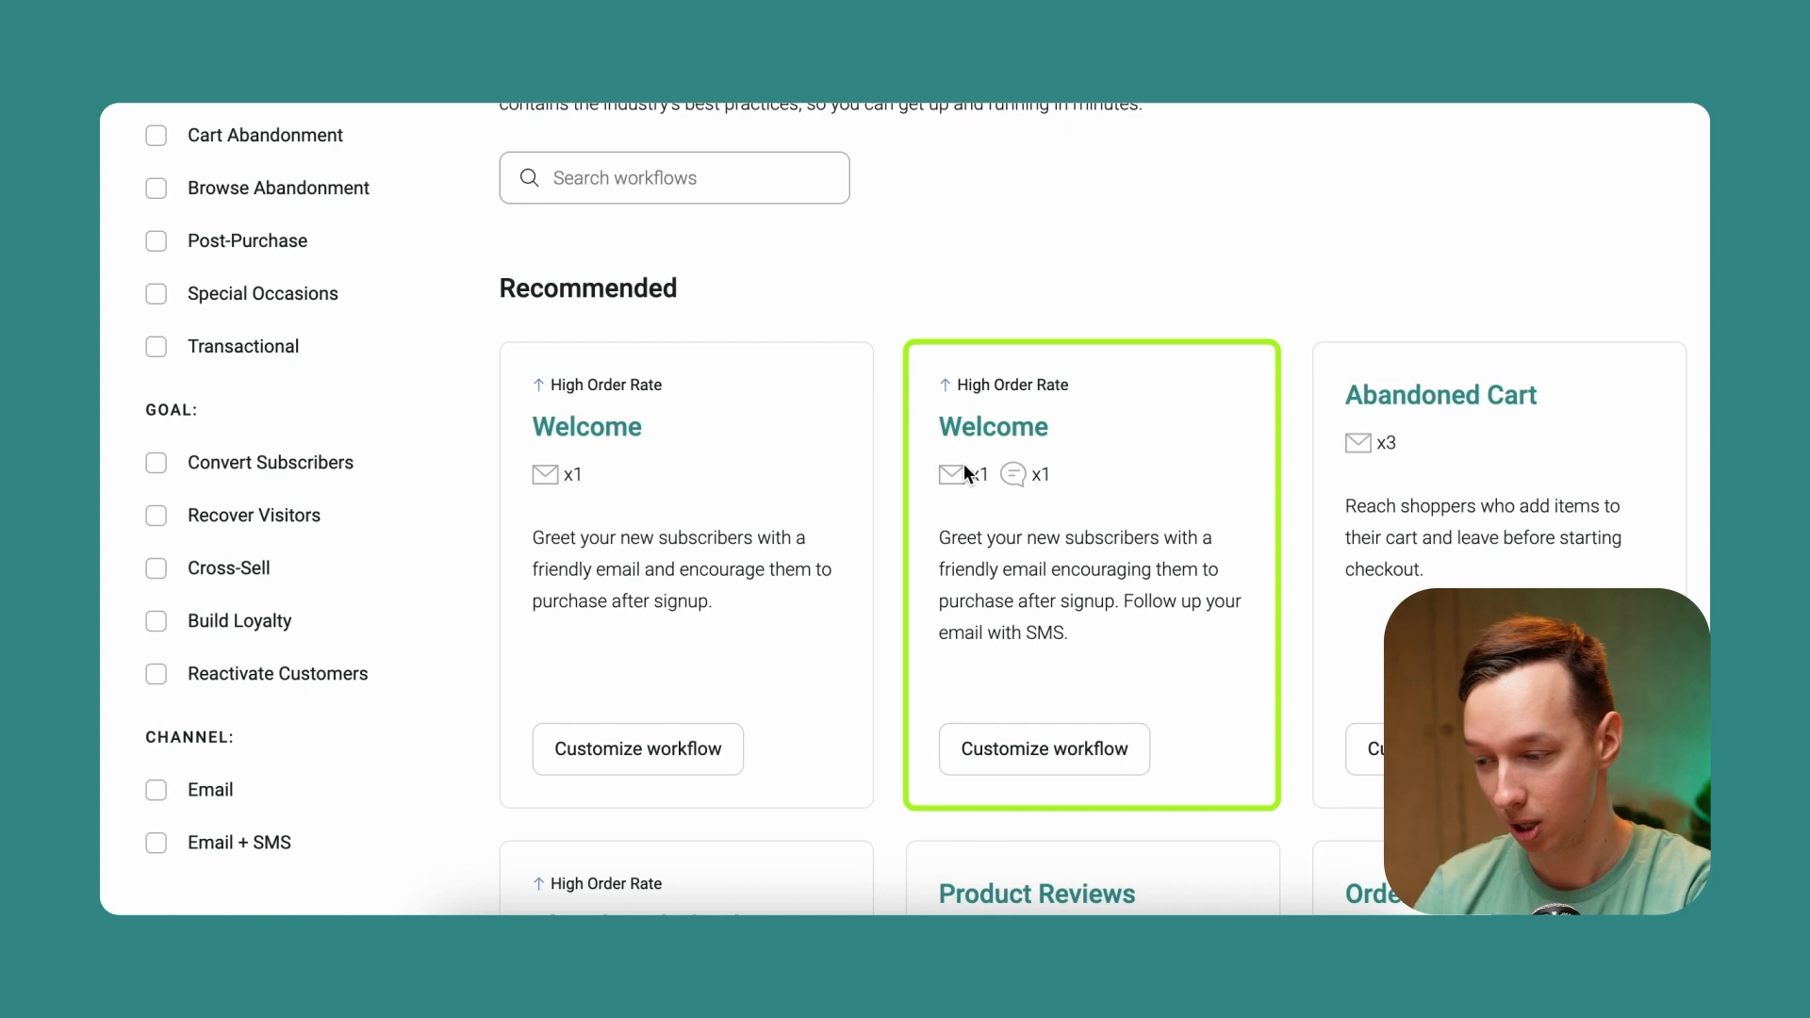
mouse_move(973, 445)
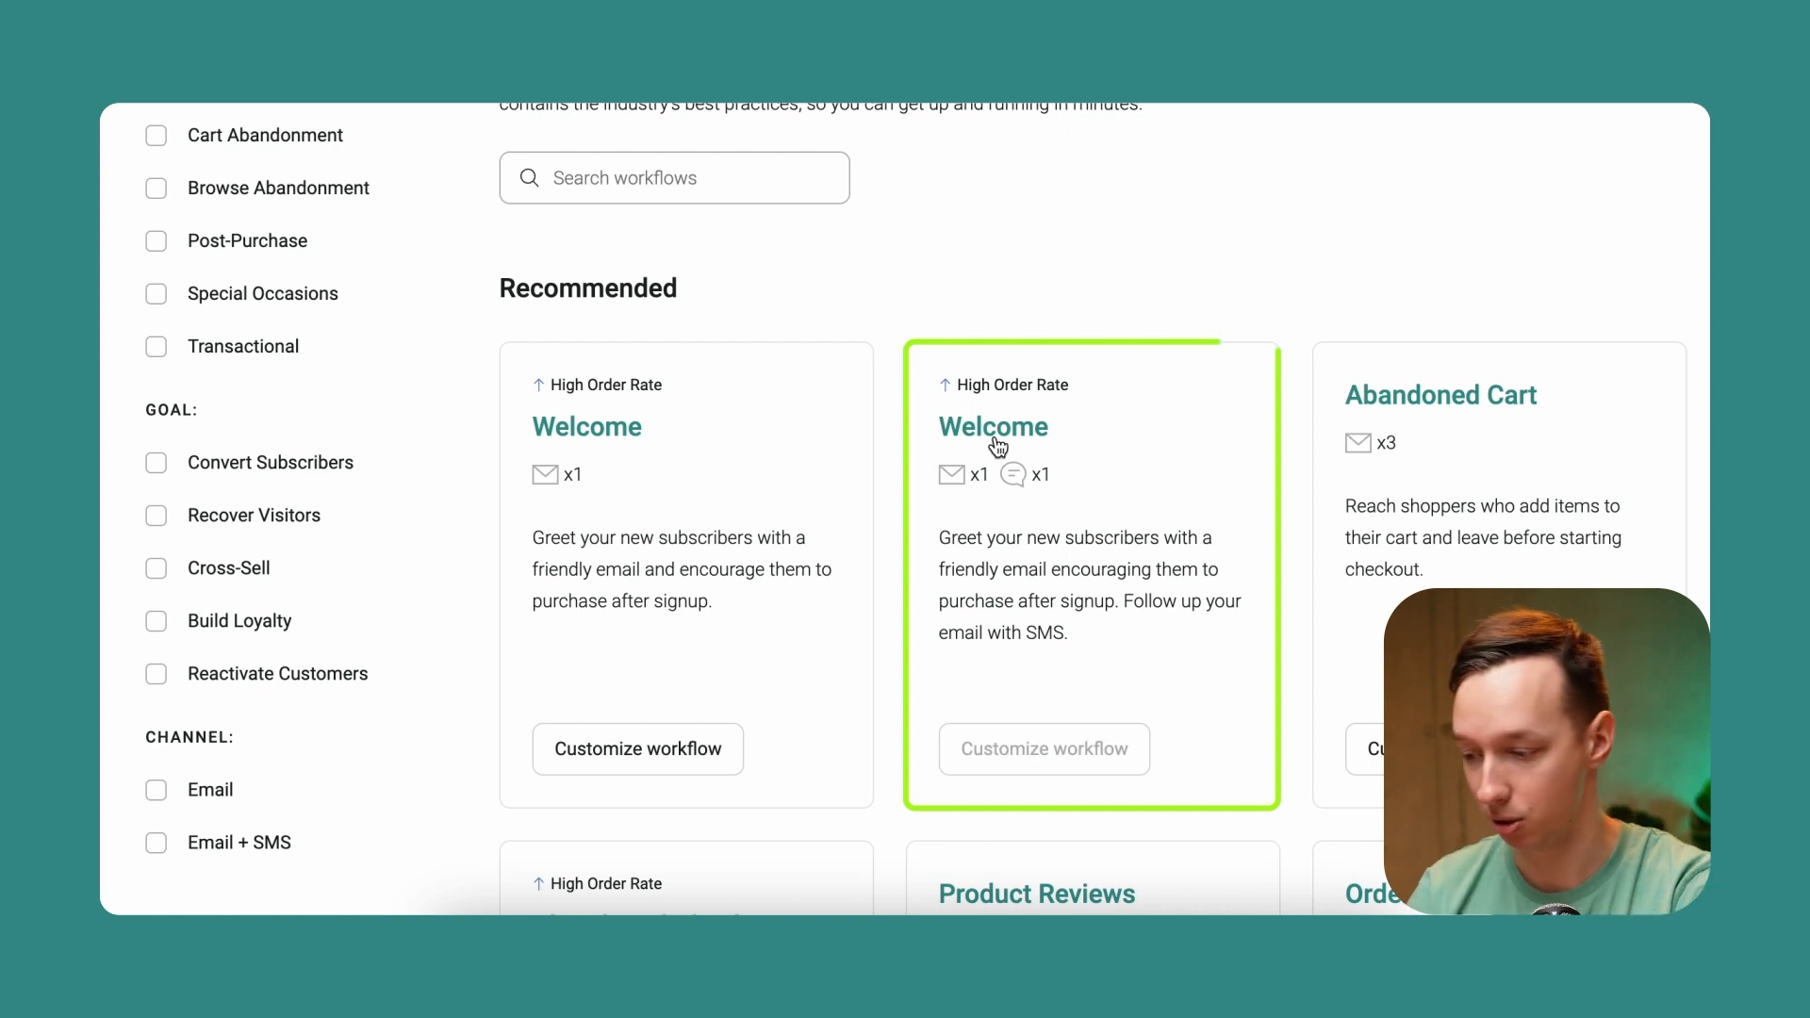
click(1043, 748)
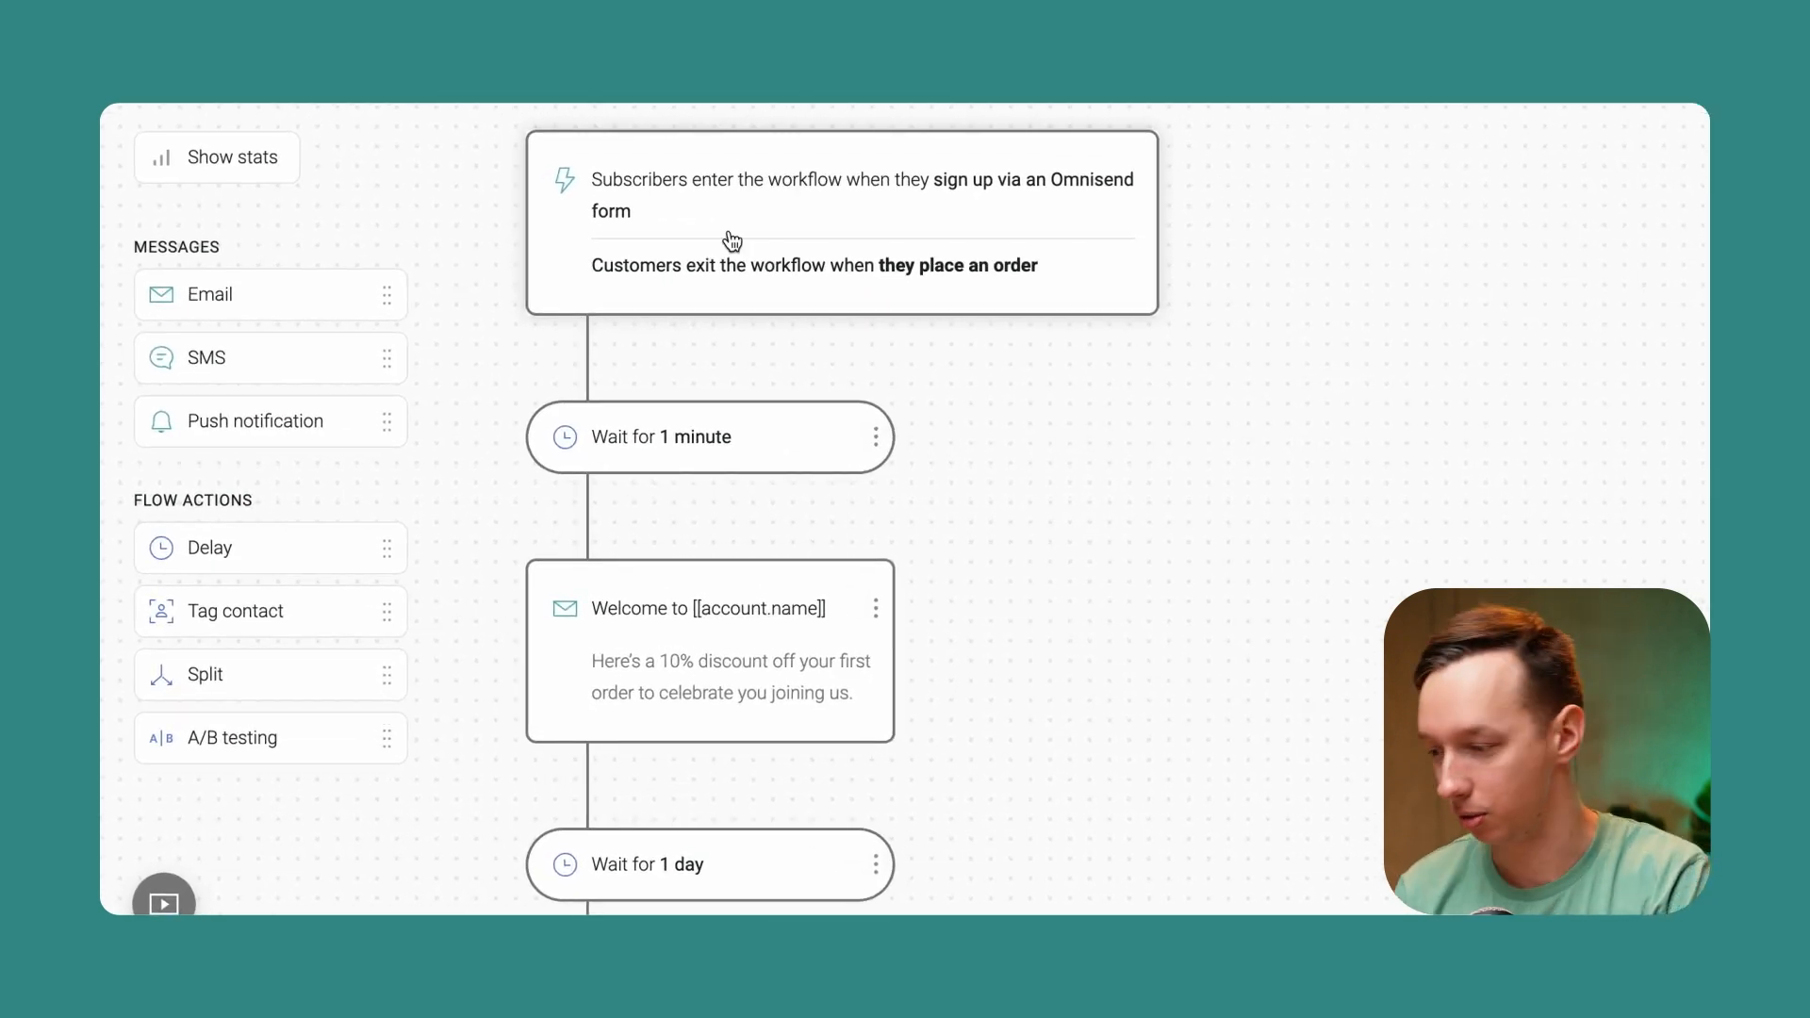
click(728, 194)
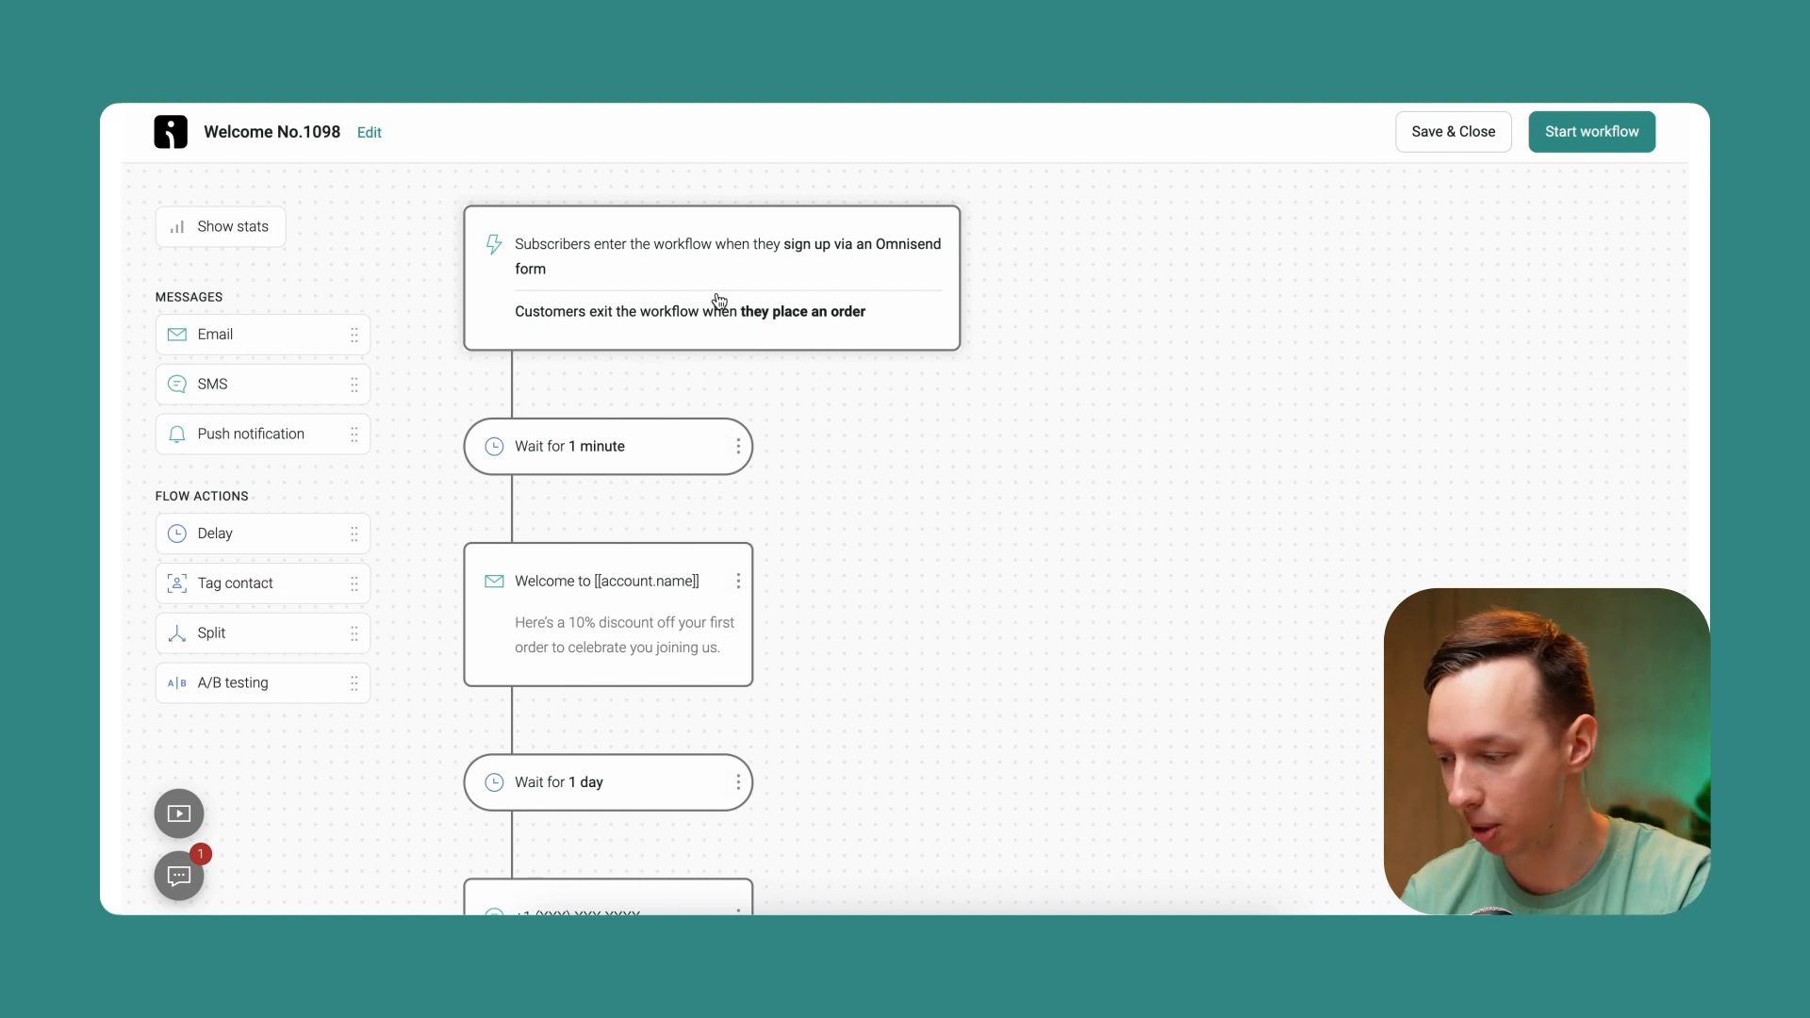
scroll(down, 3)
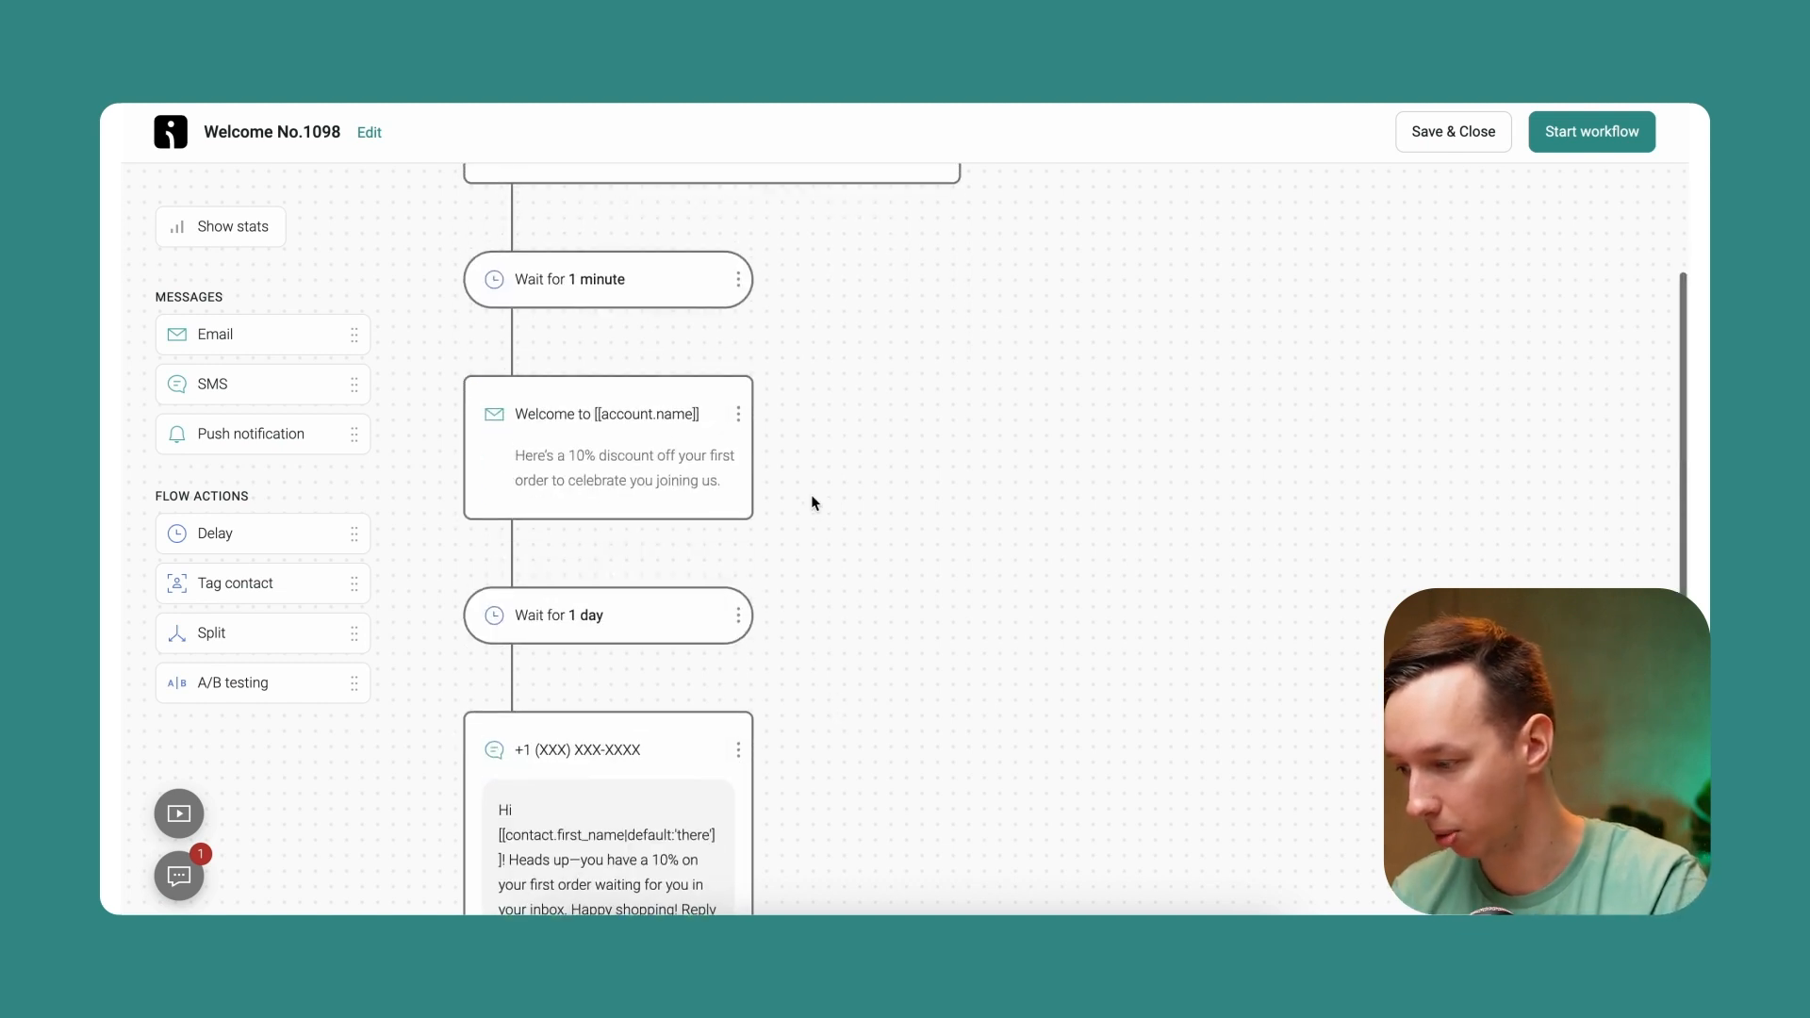
scroll(up, 3)
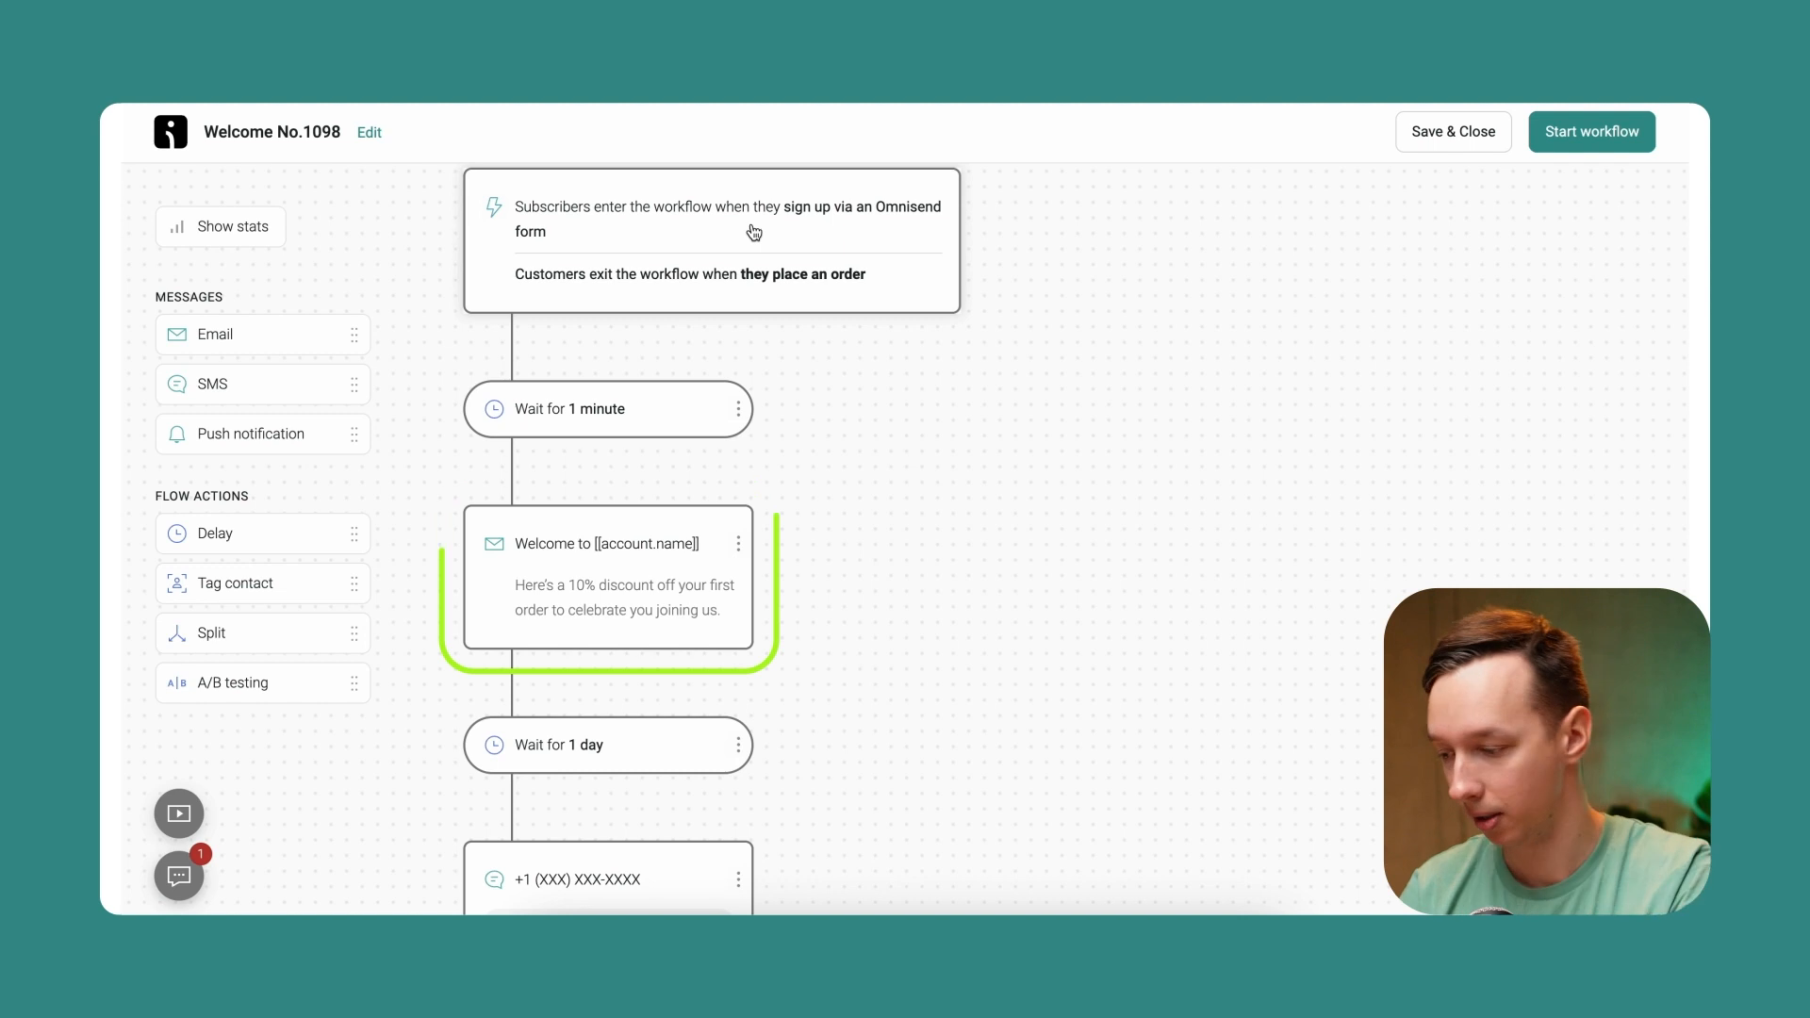
click(607, 577)
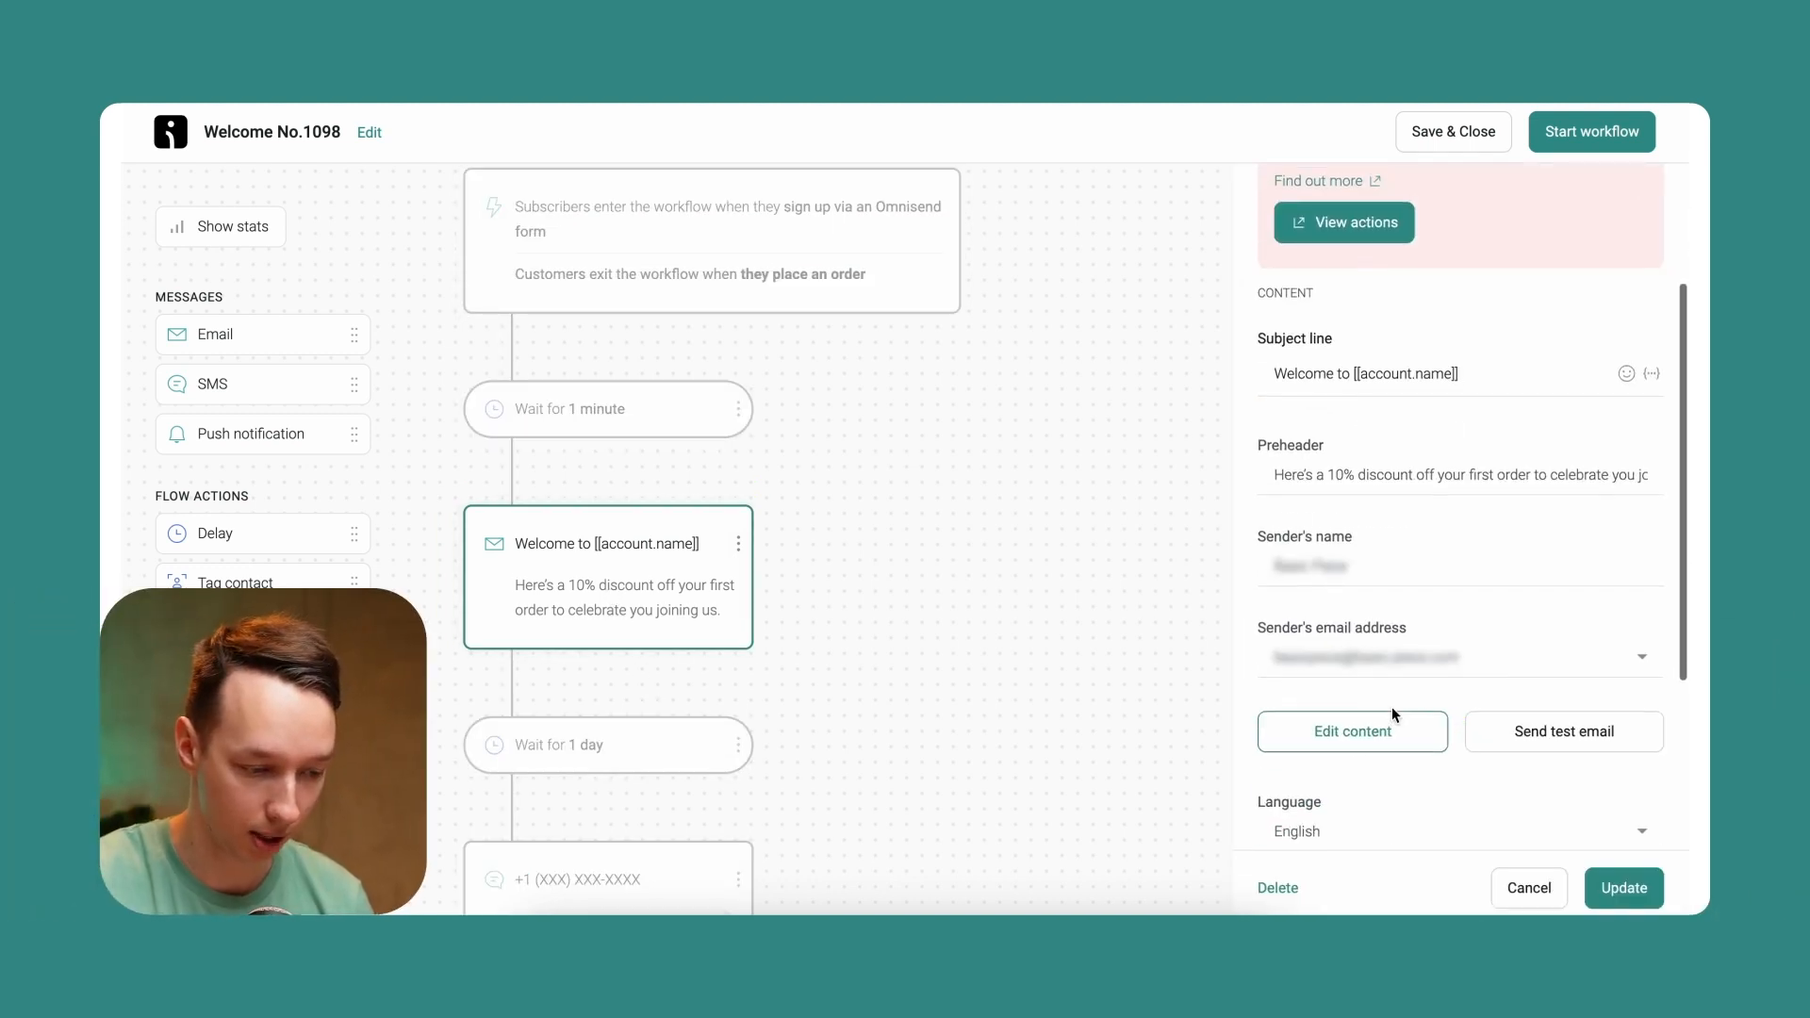
click(1350, 731)
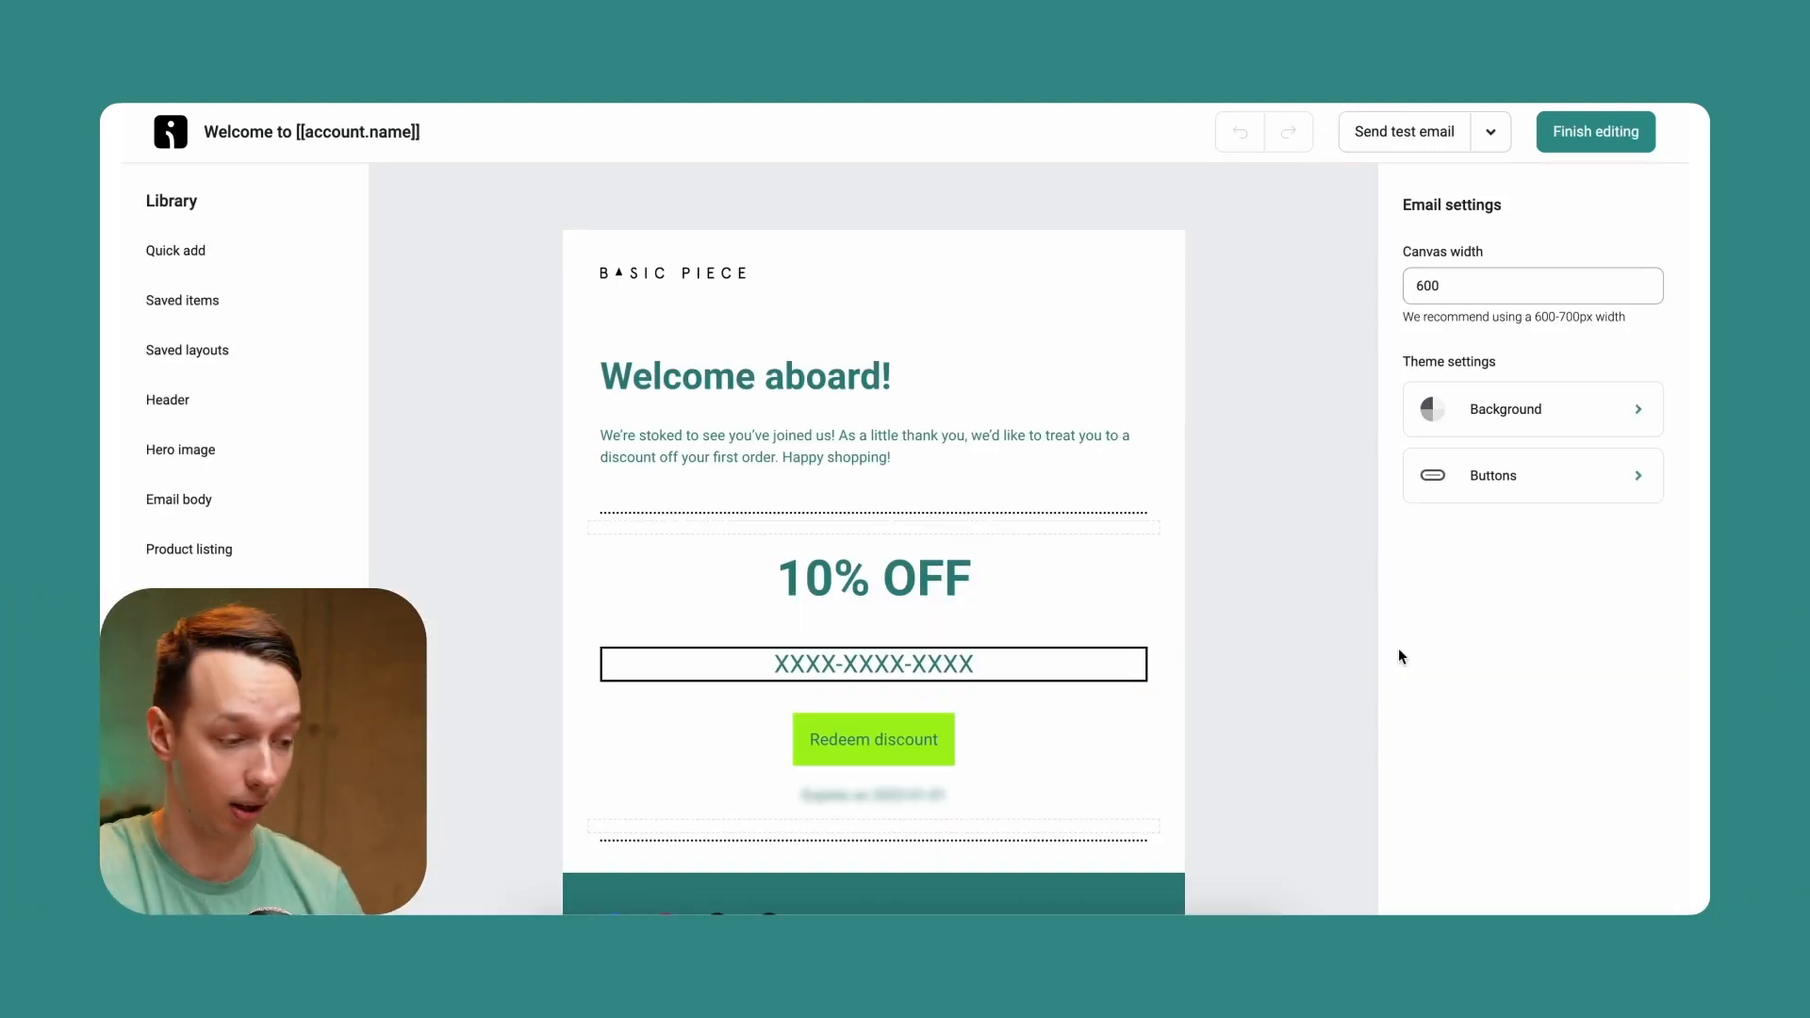
click(873, 663)
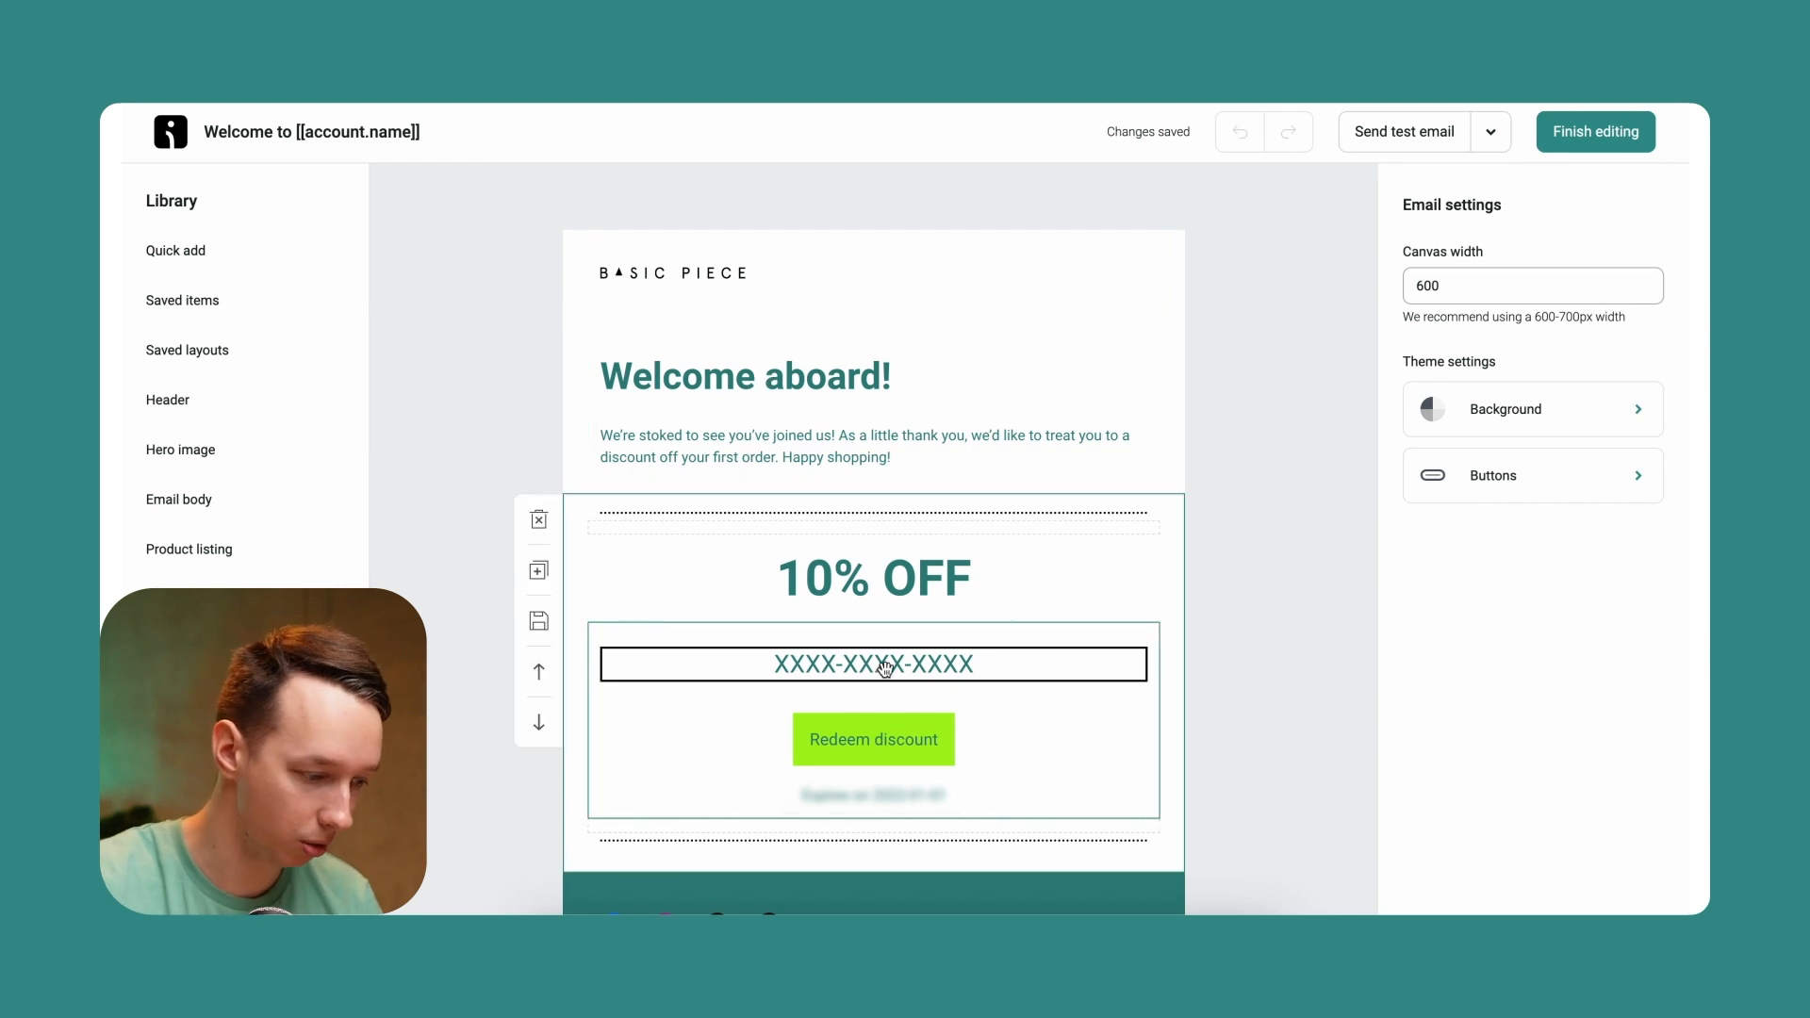
scroll(down, 3)
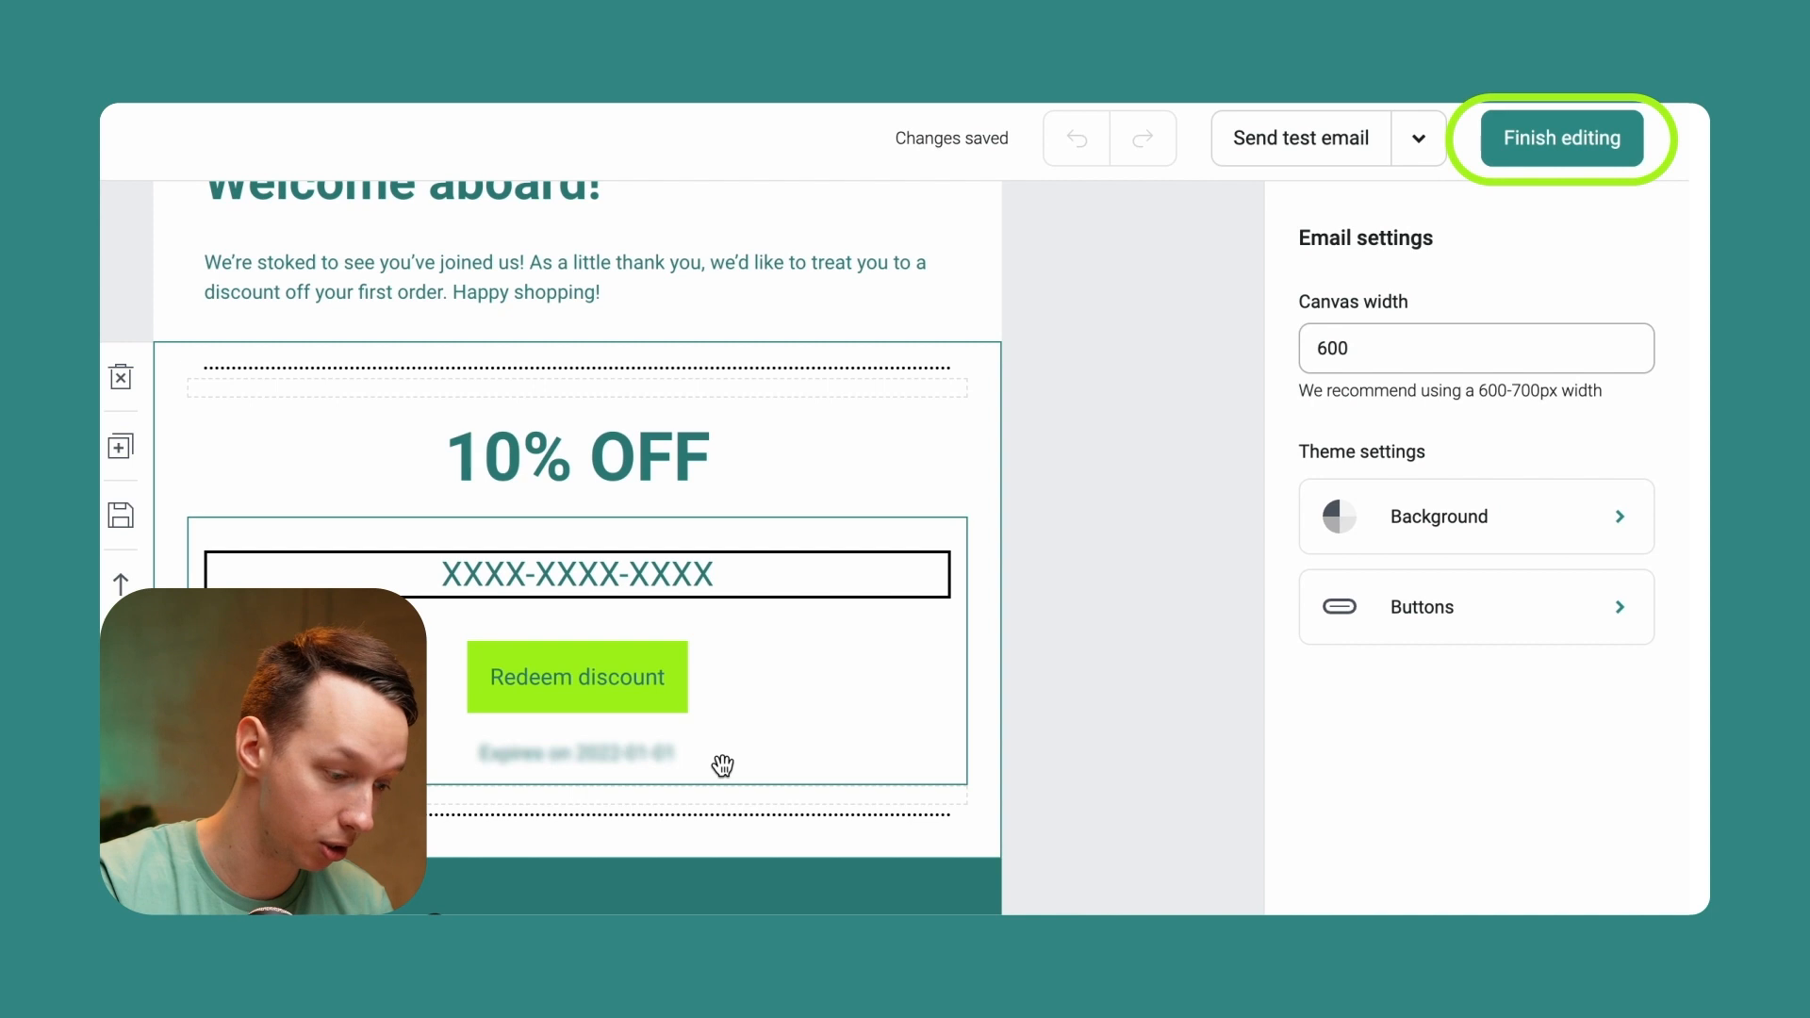
click(1561, 138)
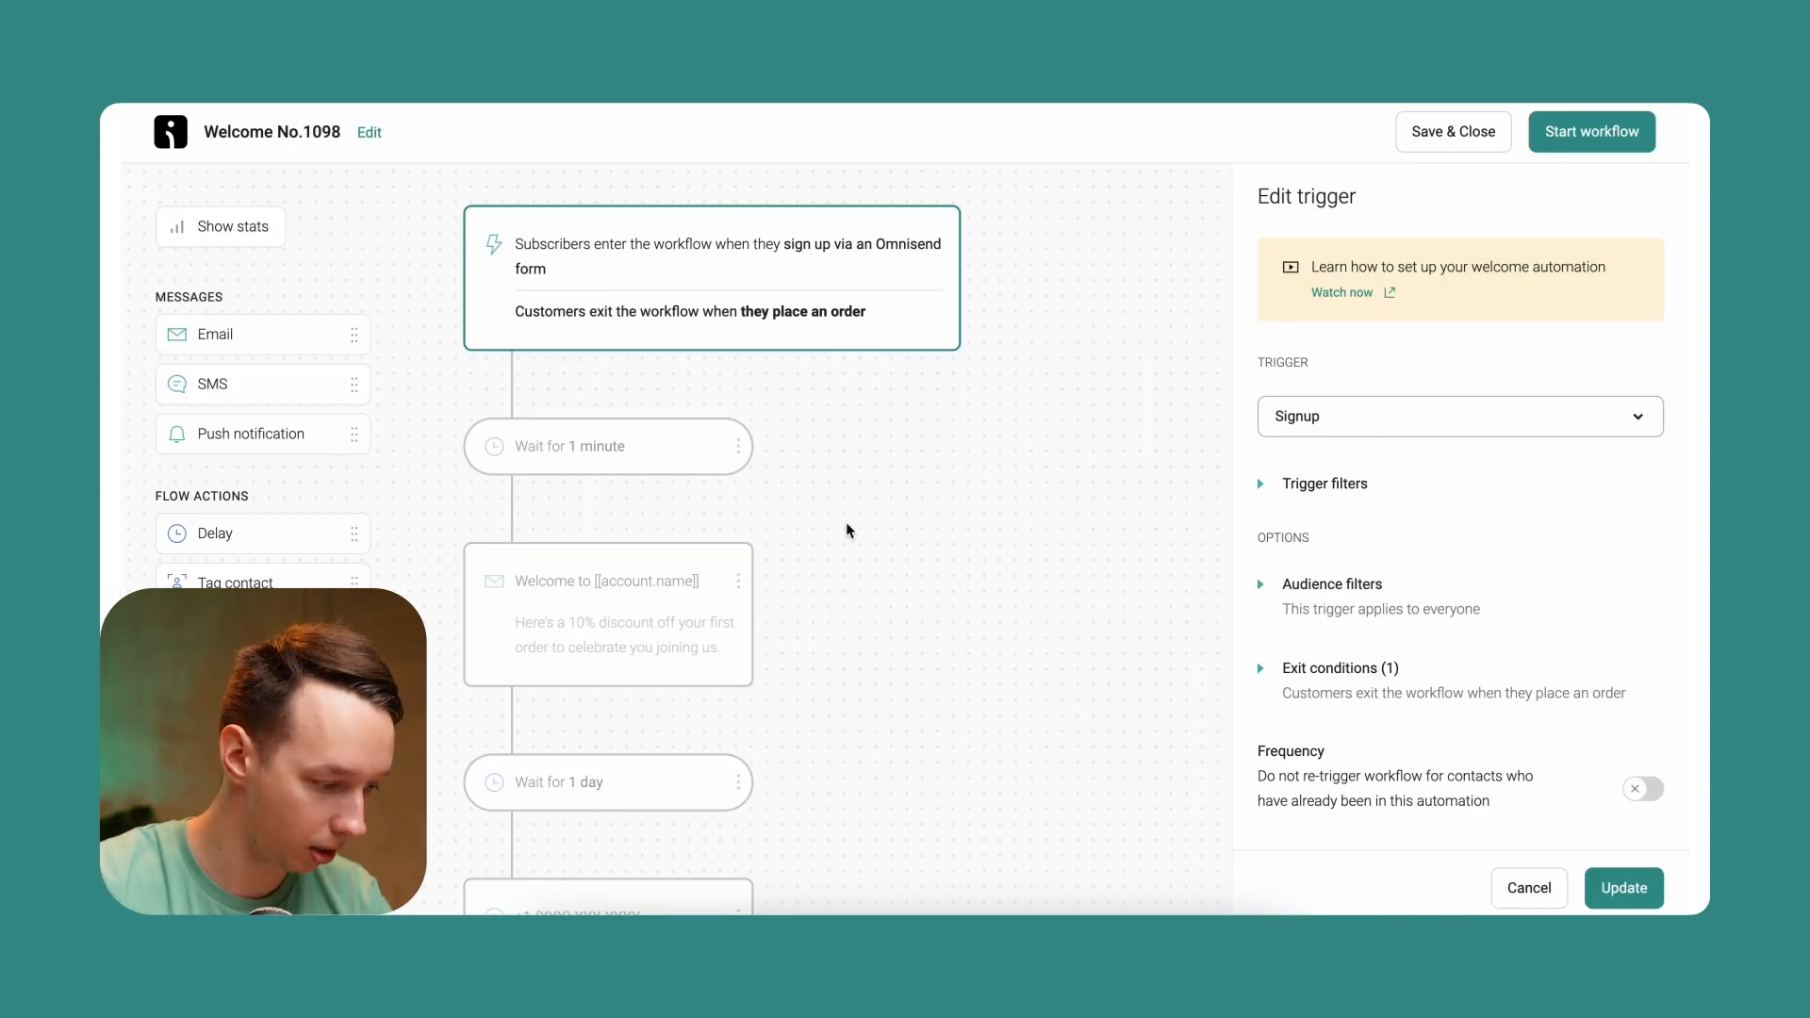
Step: Scroll down the workflow to the 'Wait for 1 day' step where the split will go
scroll(down, 3)
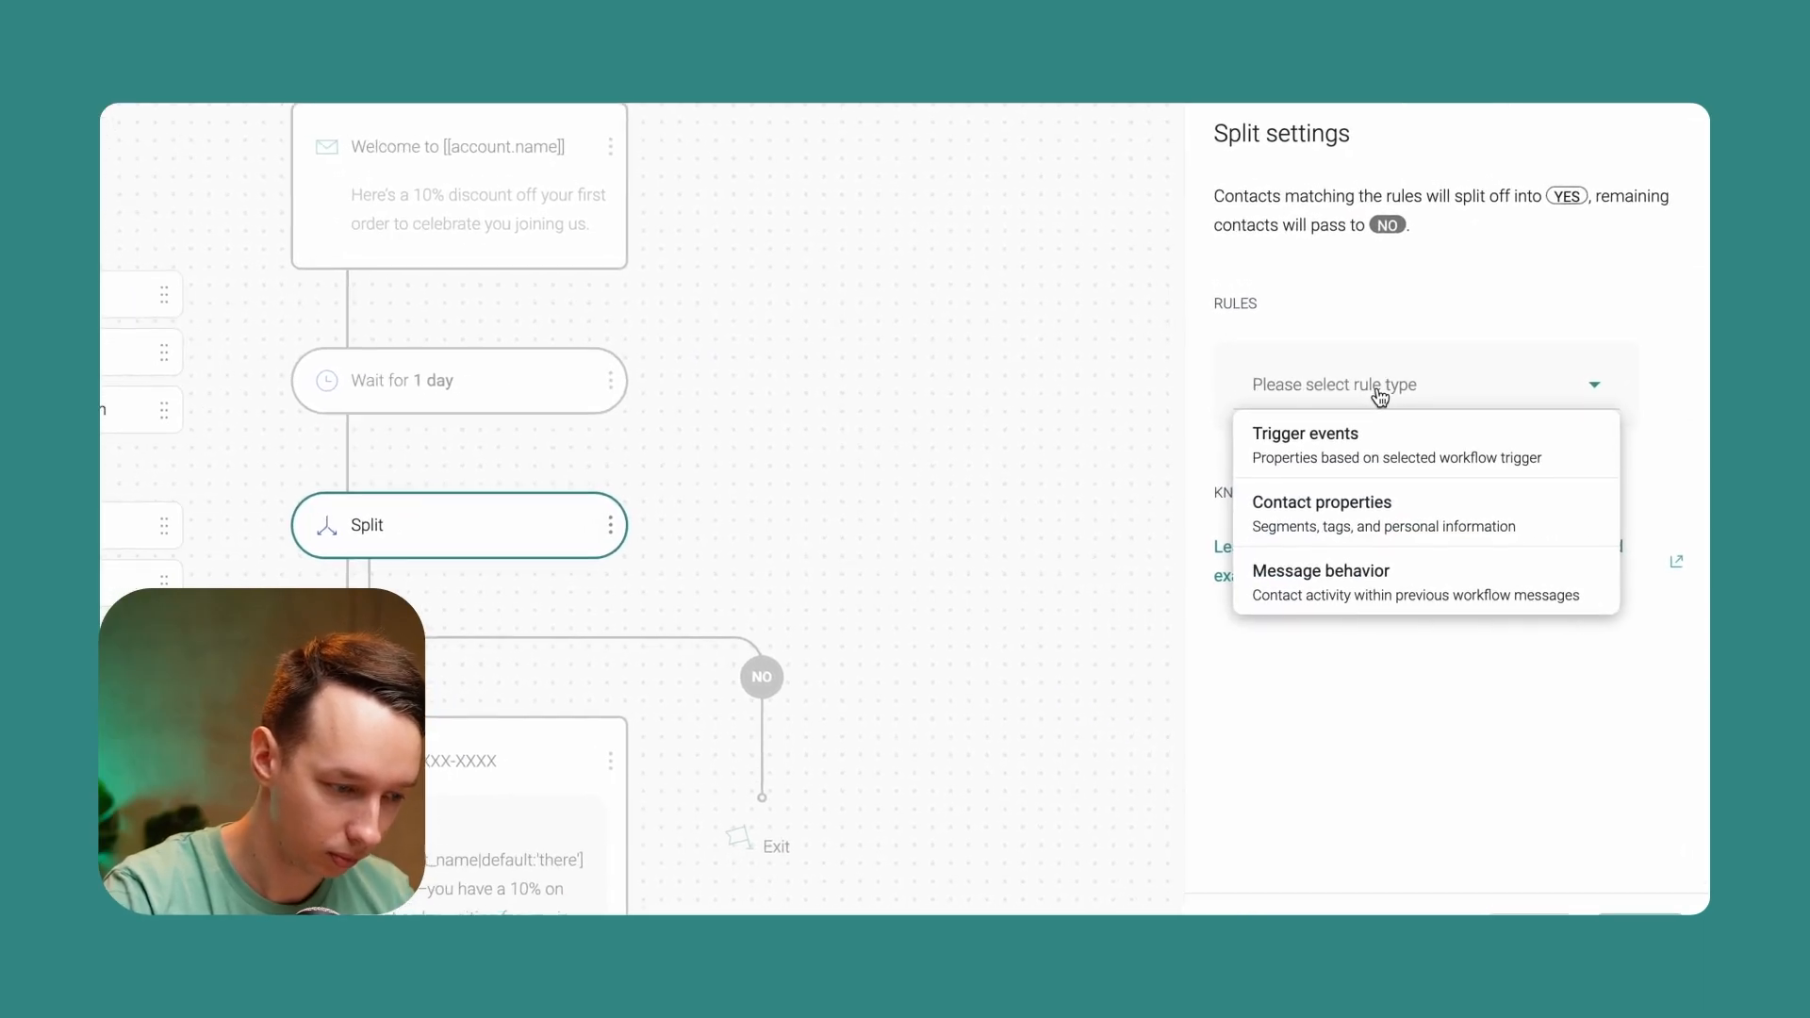
click(1320, 569)
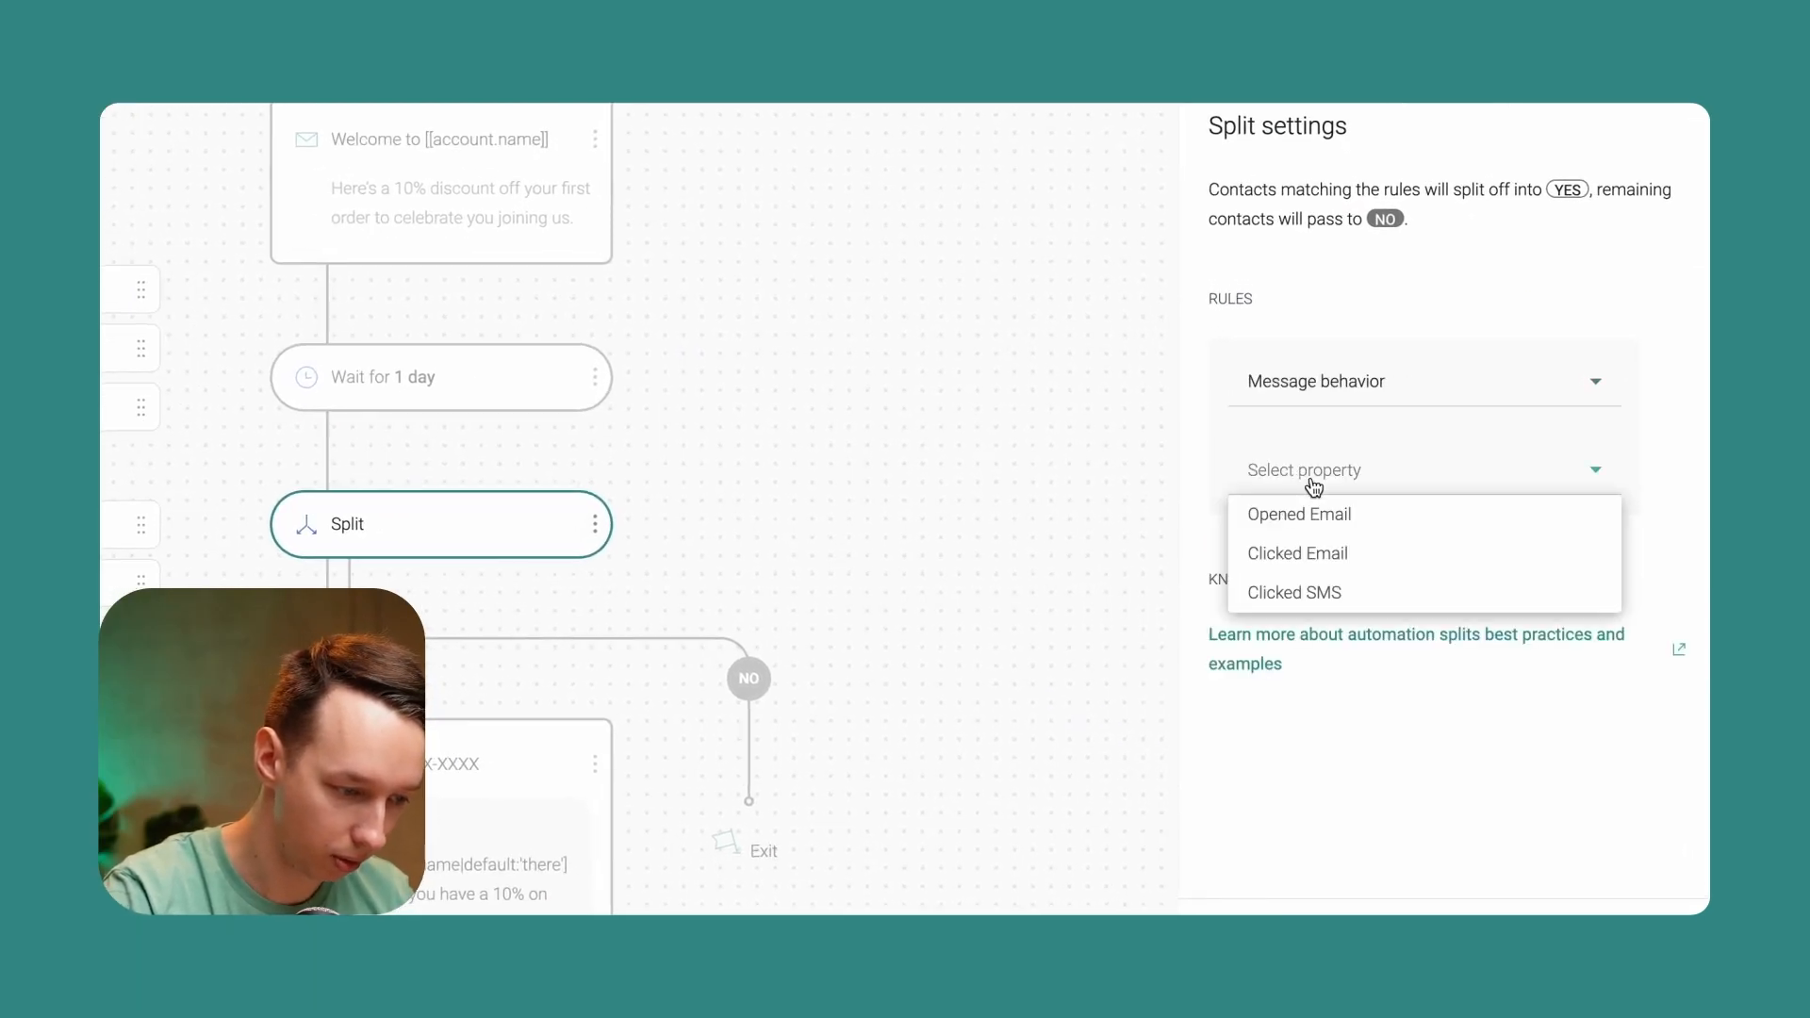
click(1297, 513)
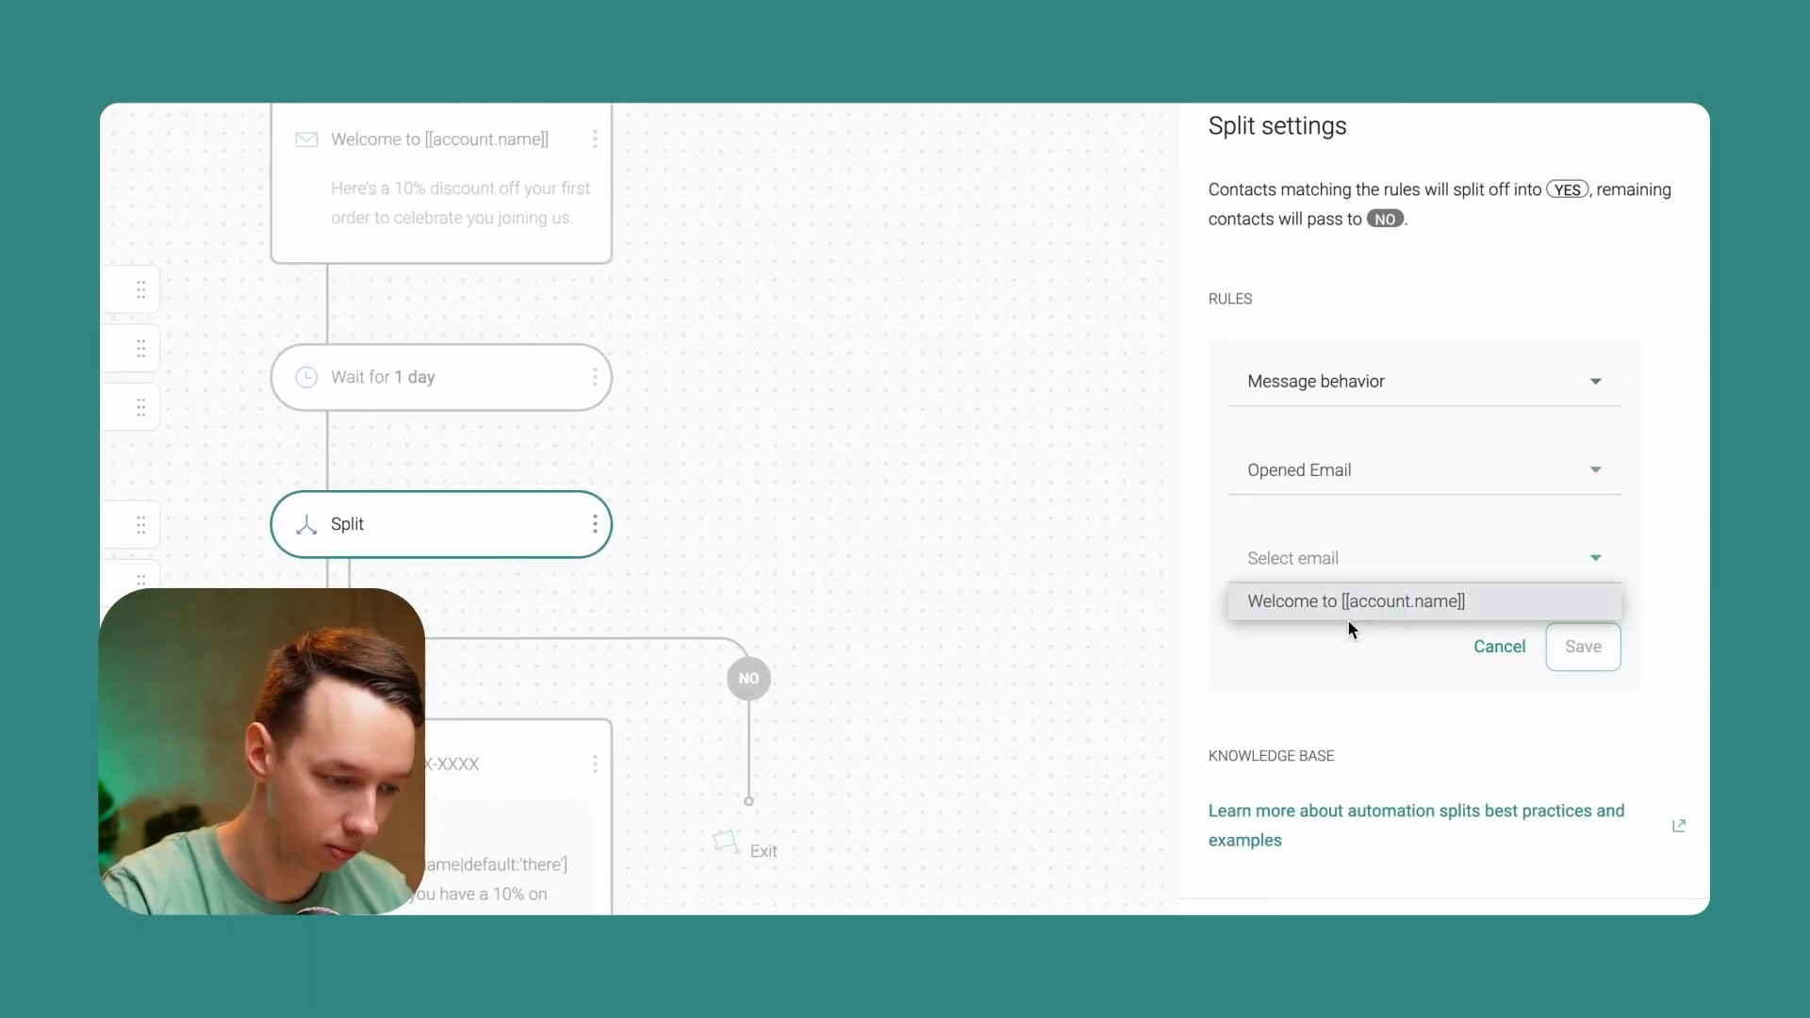
click(1354, 600)
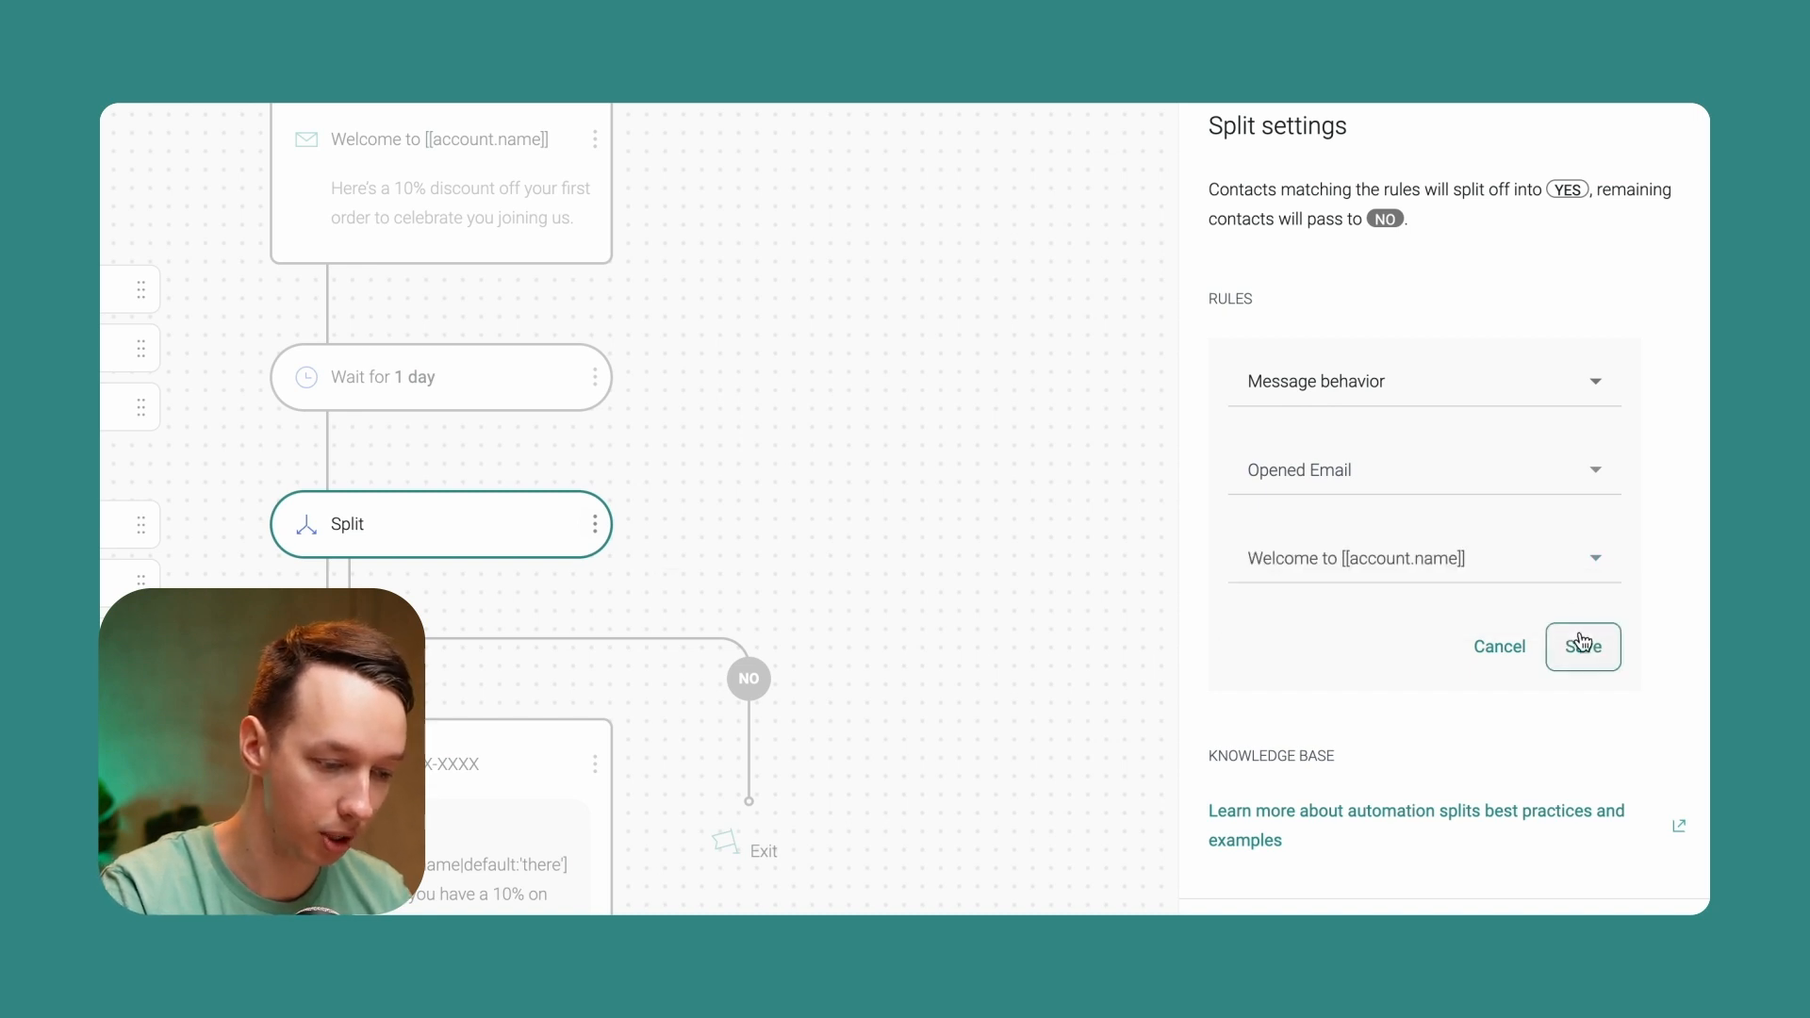
click(1582, 647)
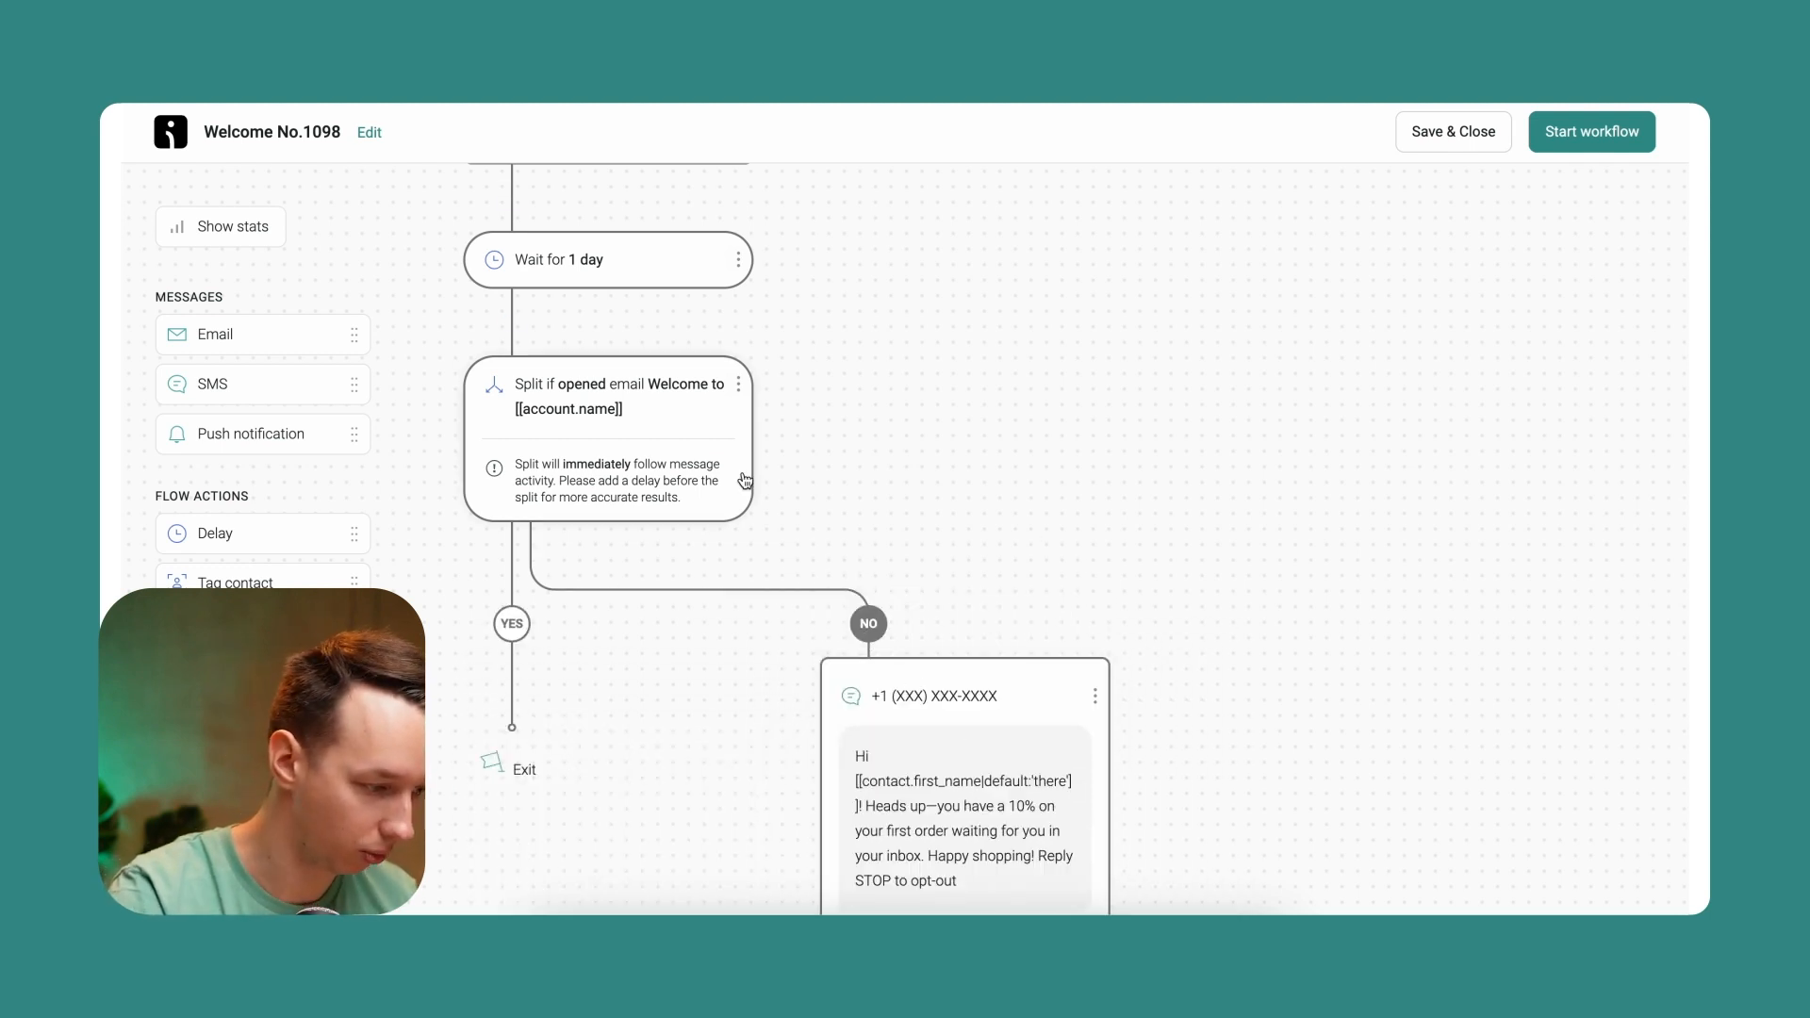
scroll(up, 3)
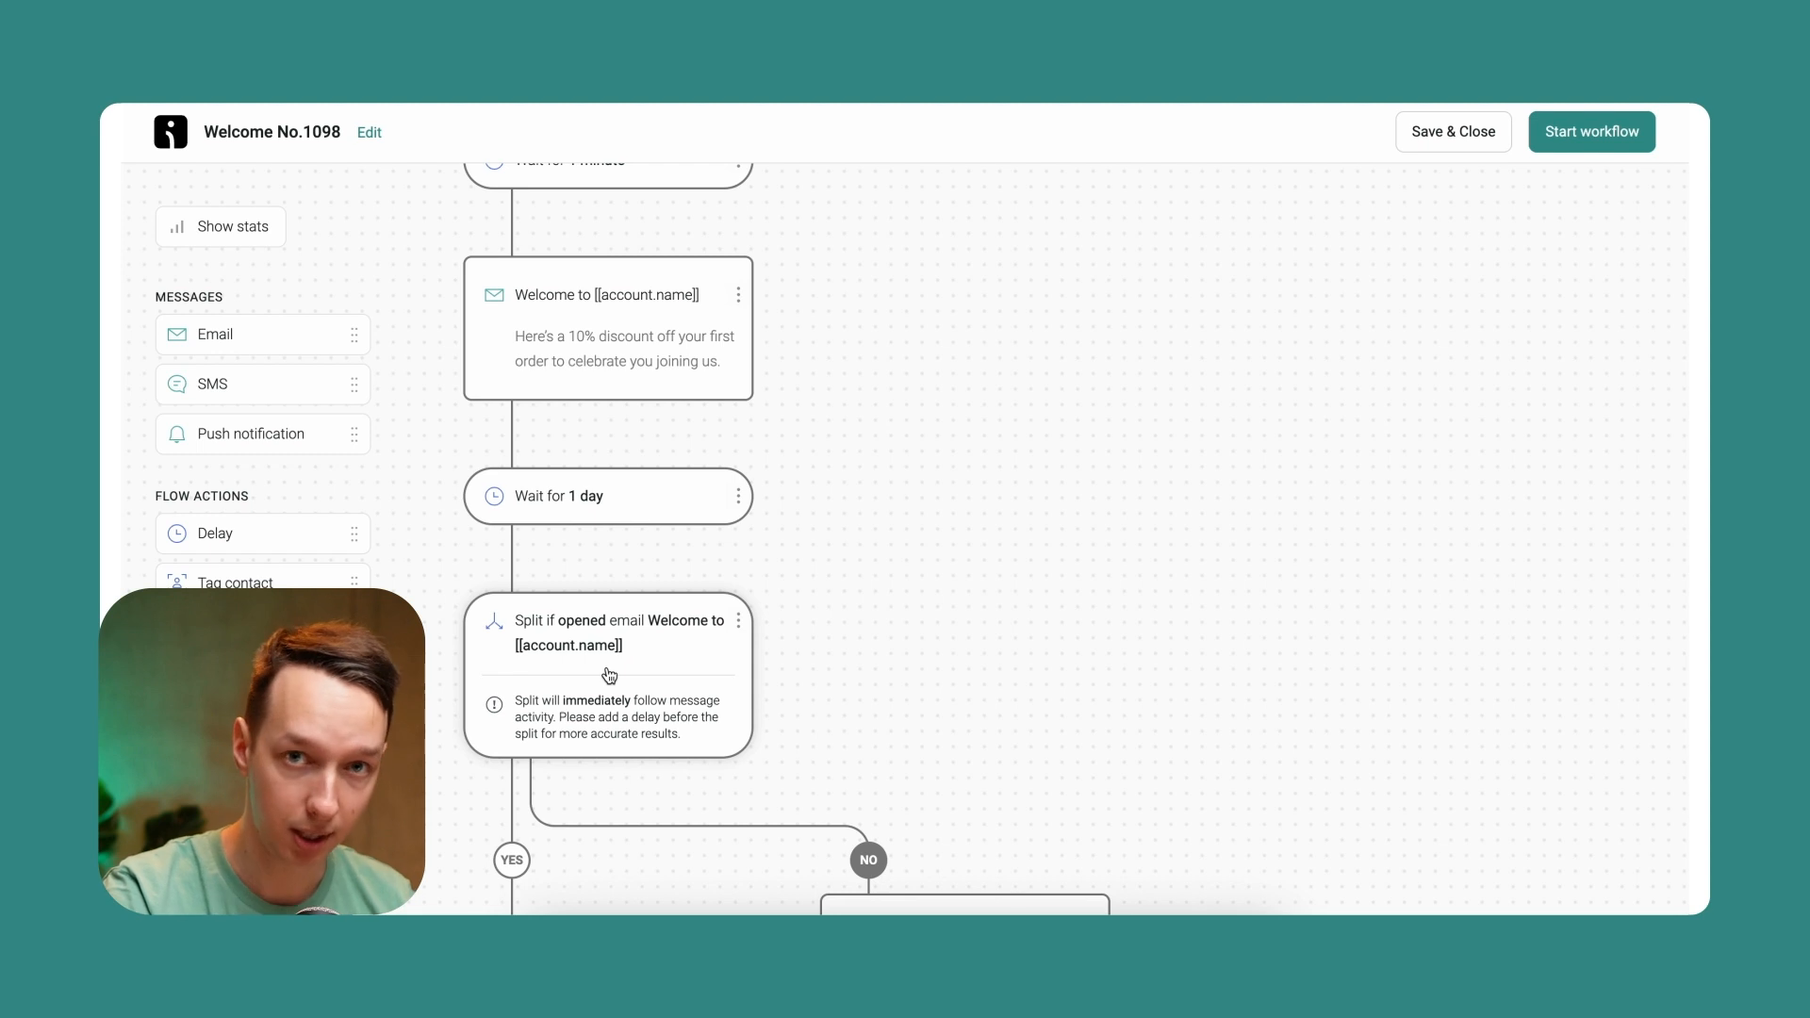
mouse_move(724, 741)
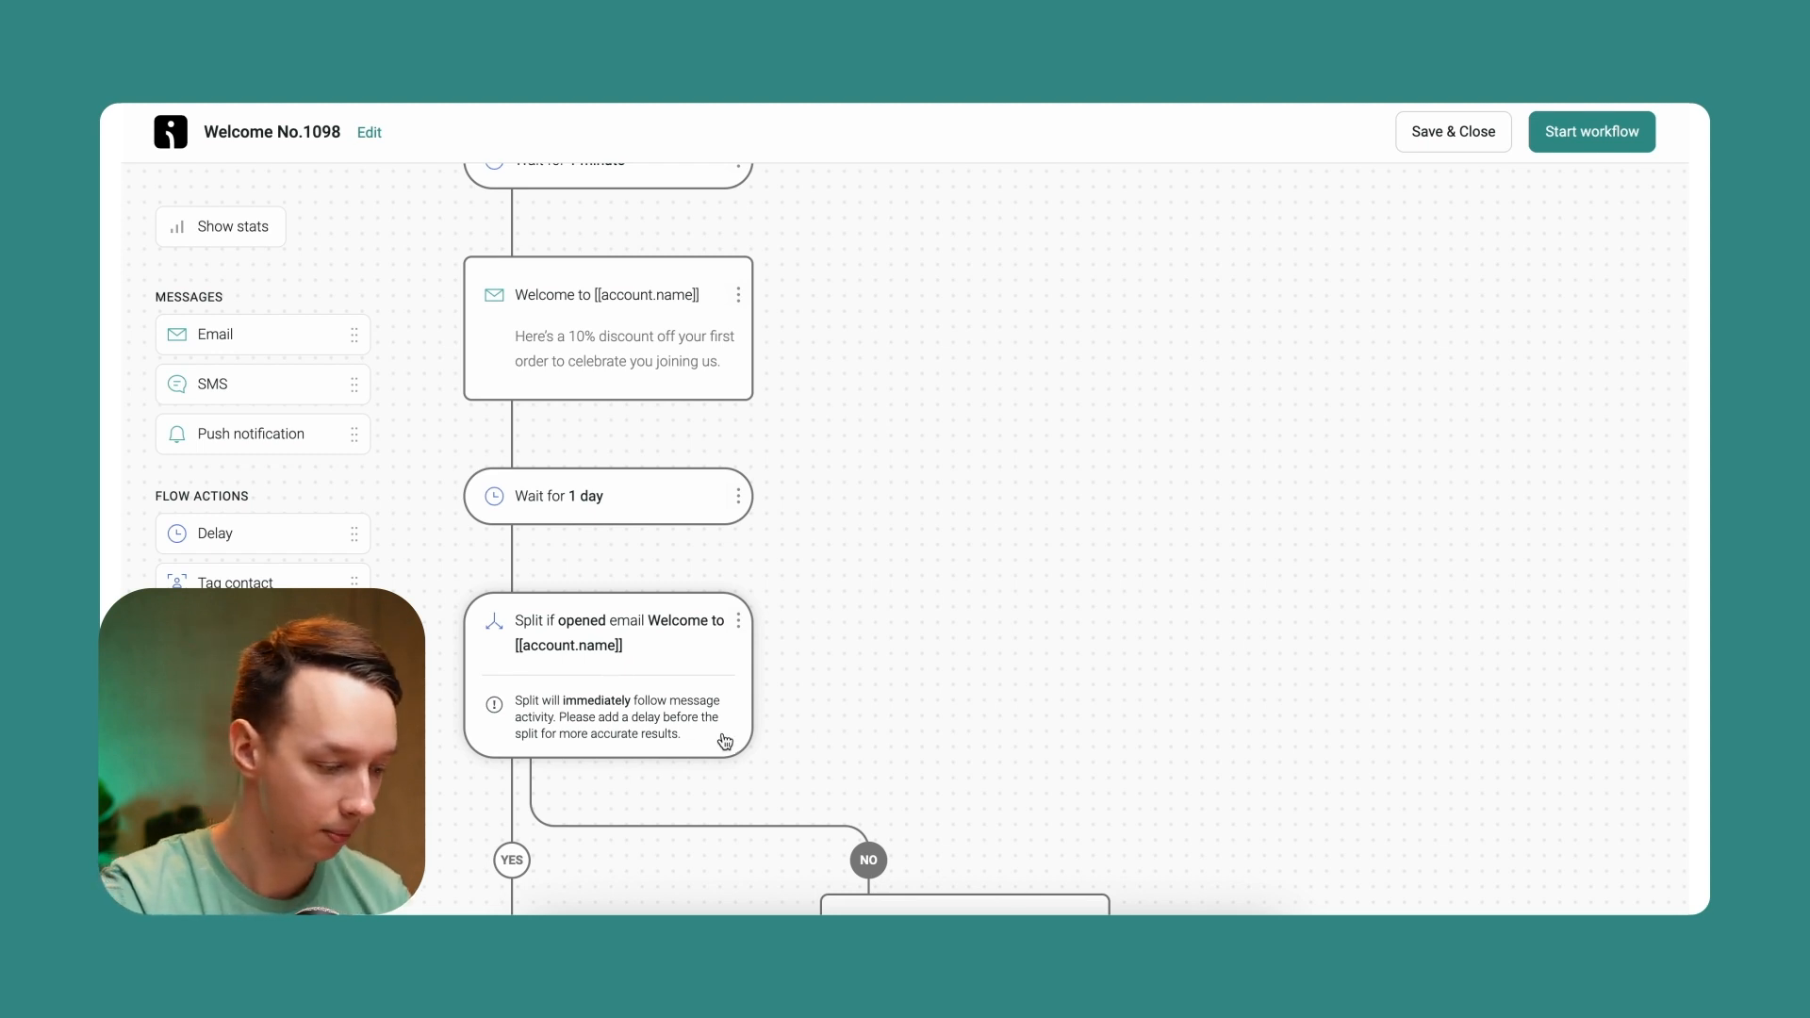
scroll(down, 3)
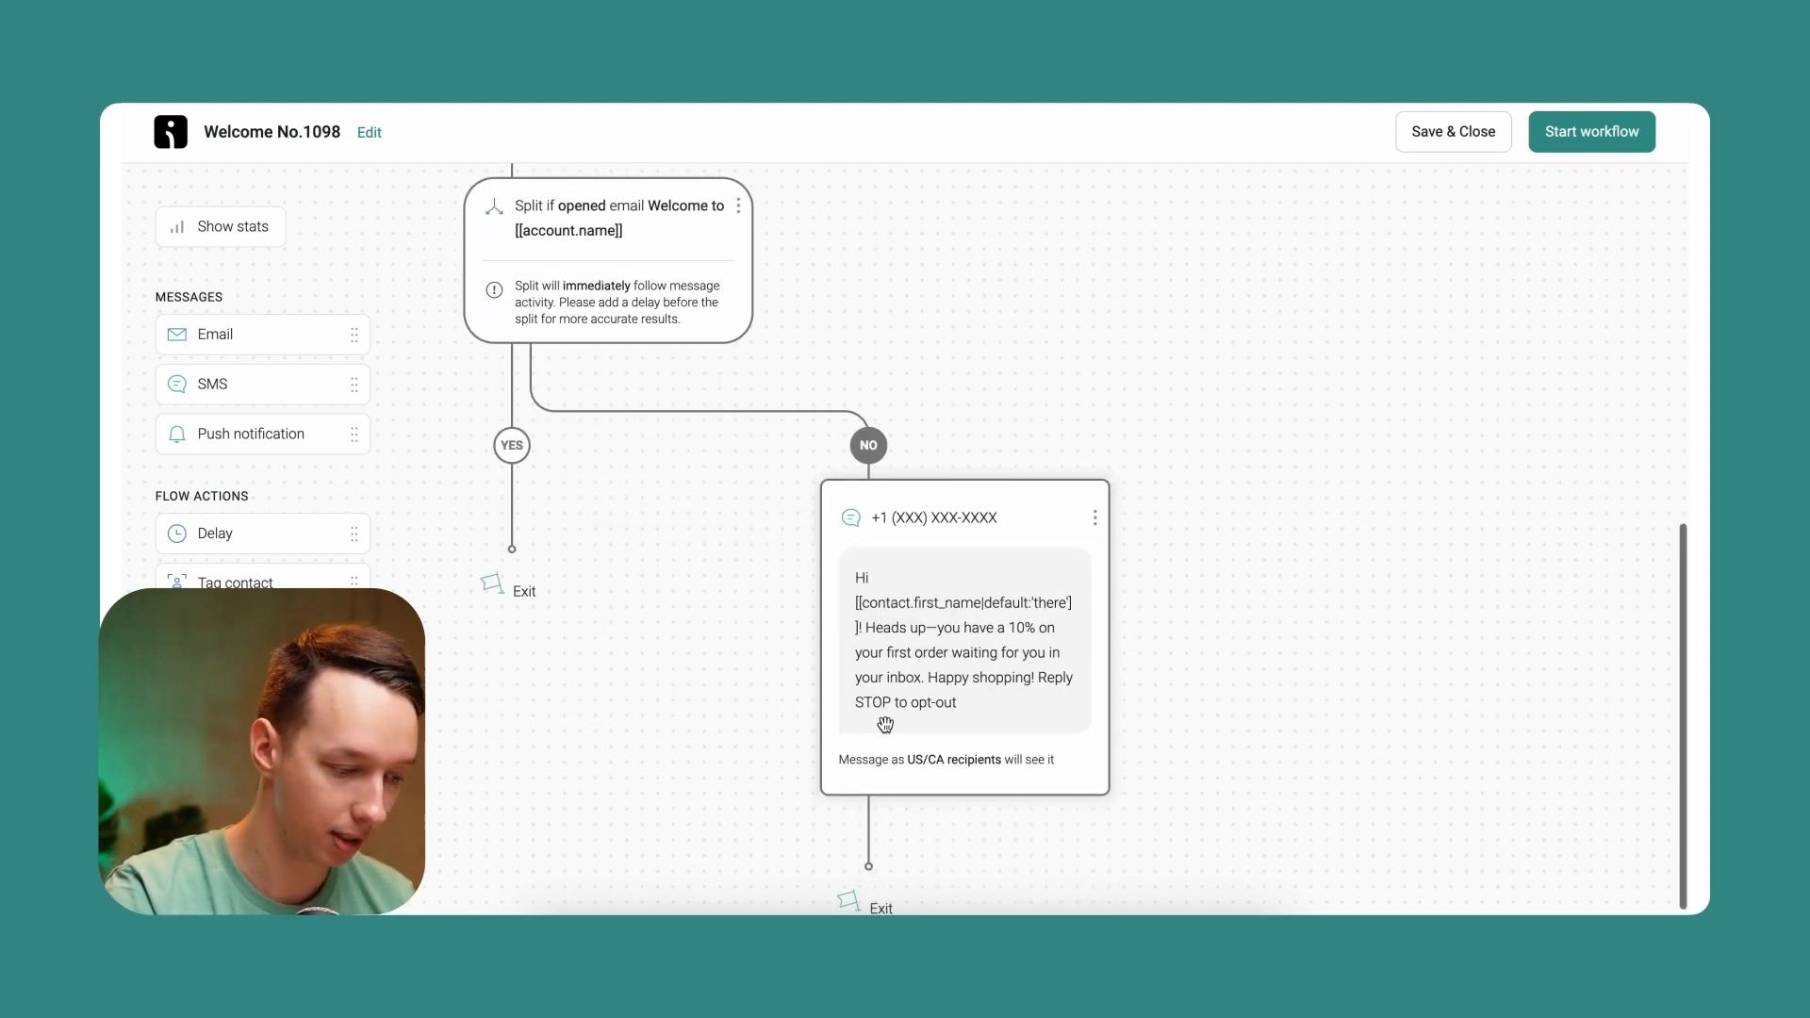
scroll(up, 3)
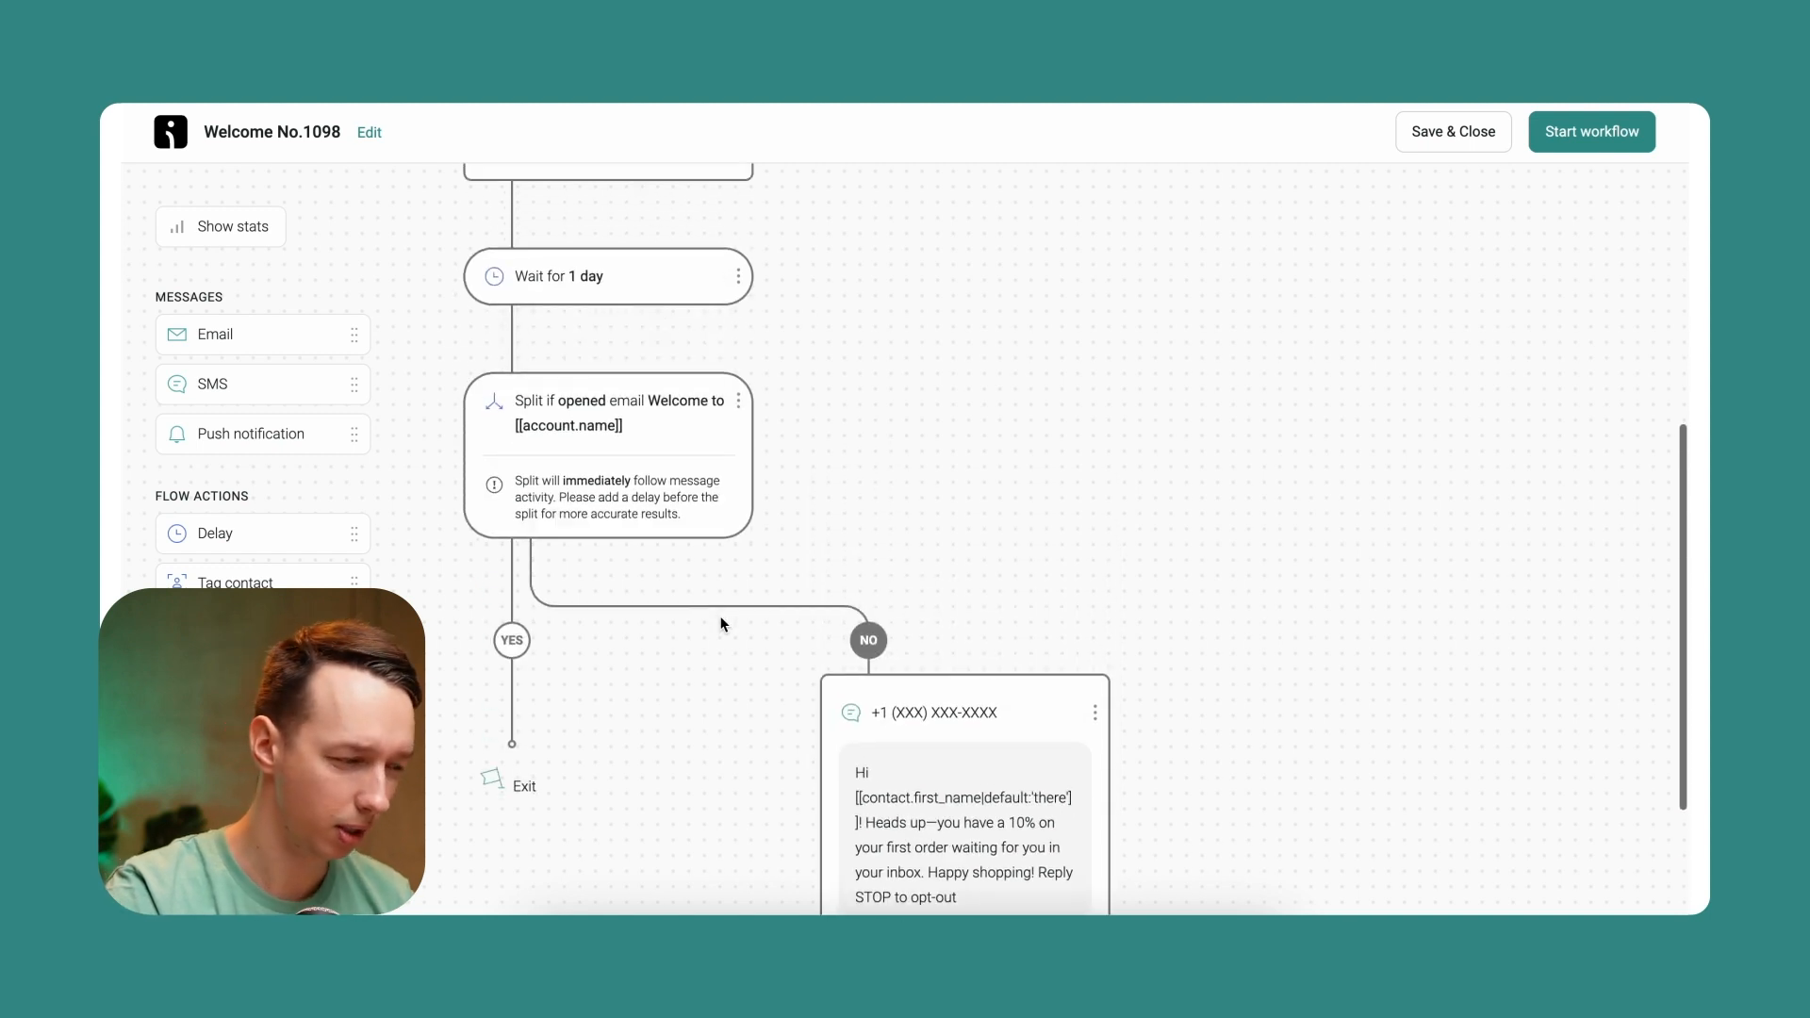
Step: Change the 1-day delay before the split to 5 minutes and update it
click(605, 276)
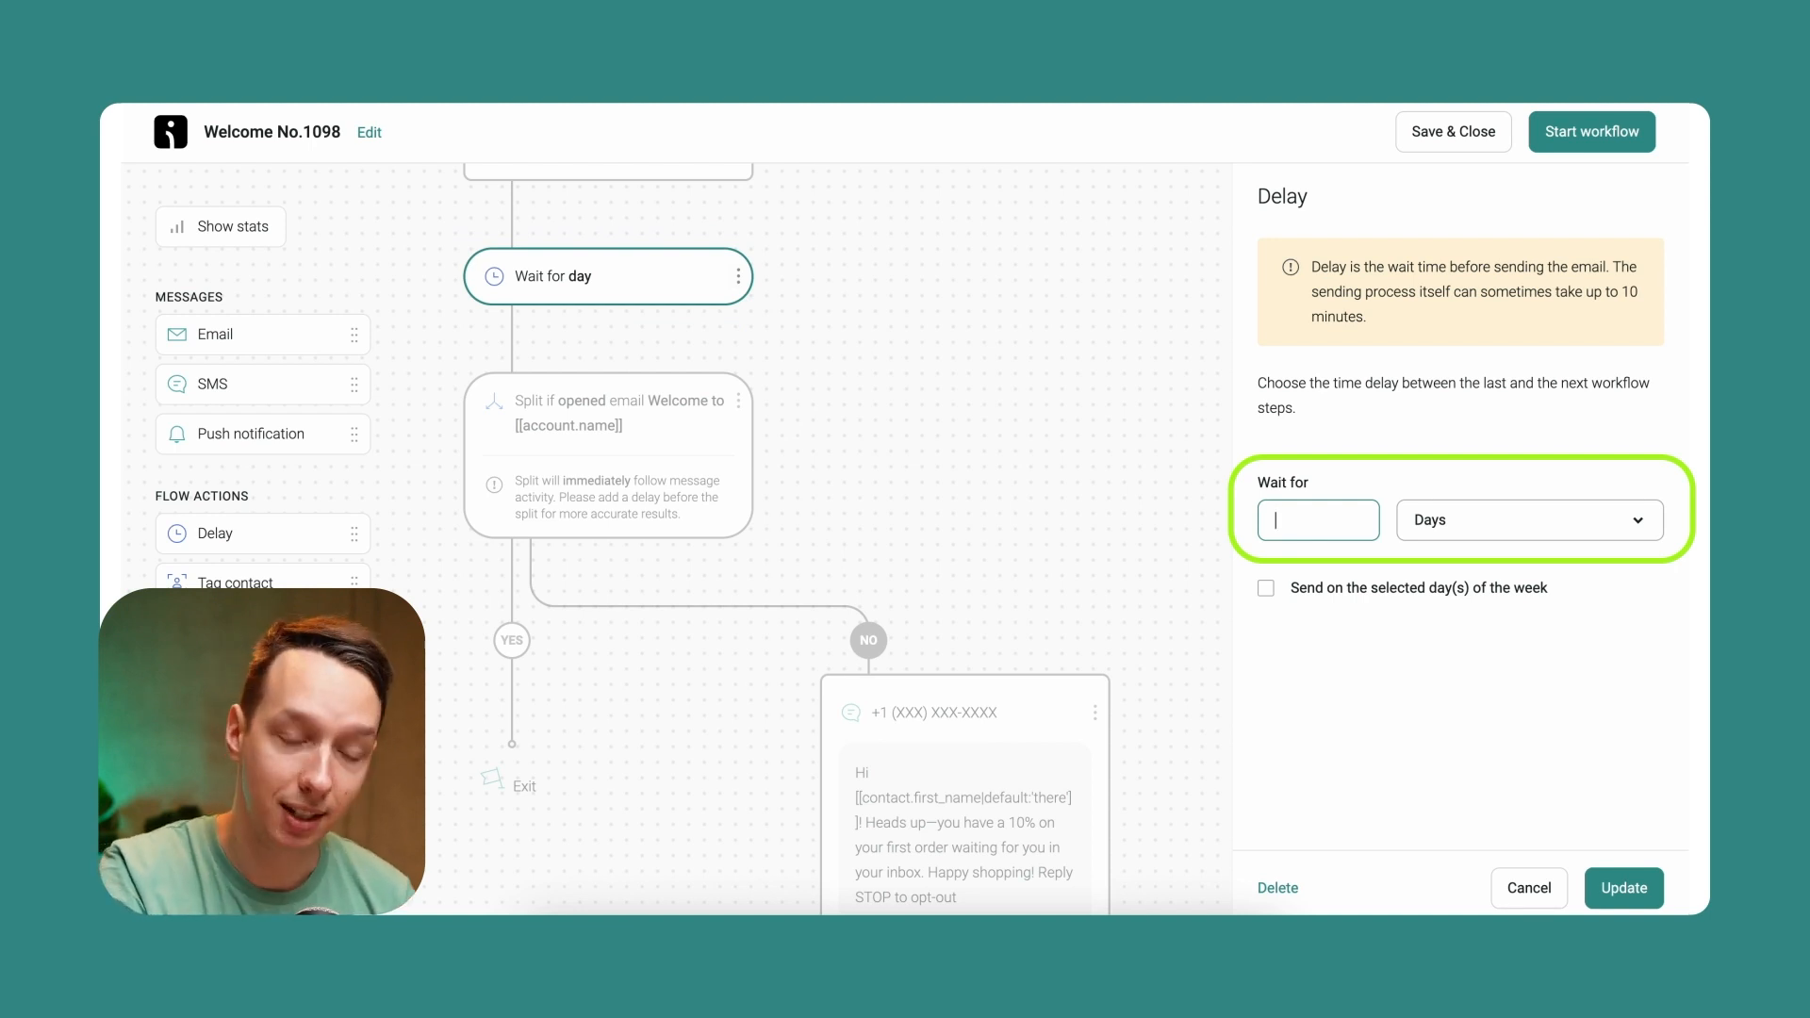
click(1529, 520)
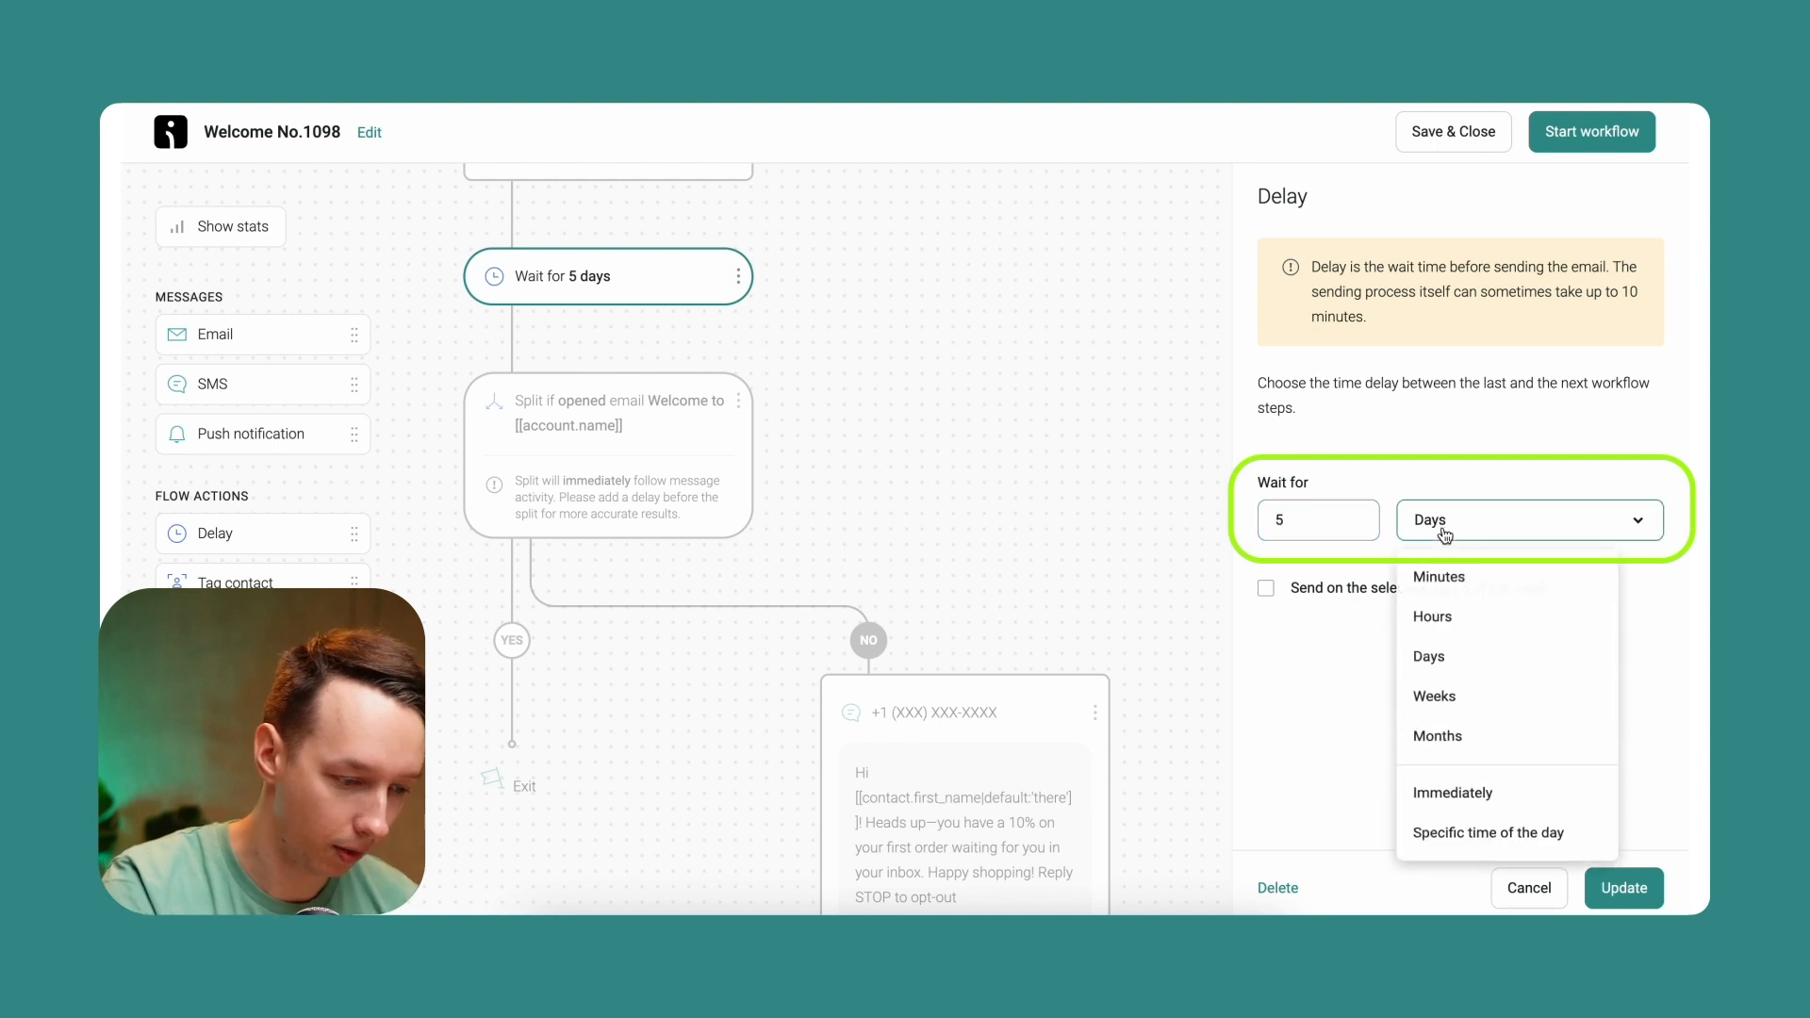
click(1439, 577)
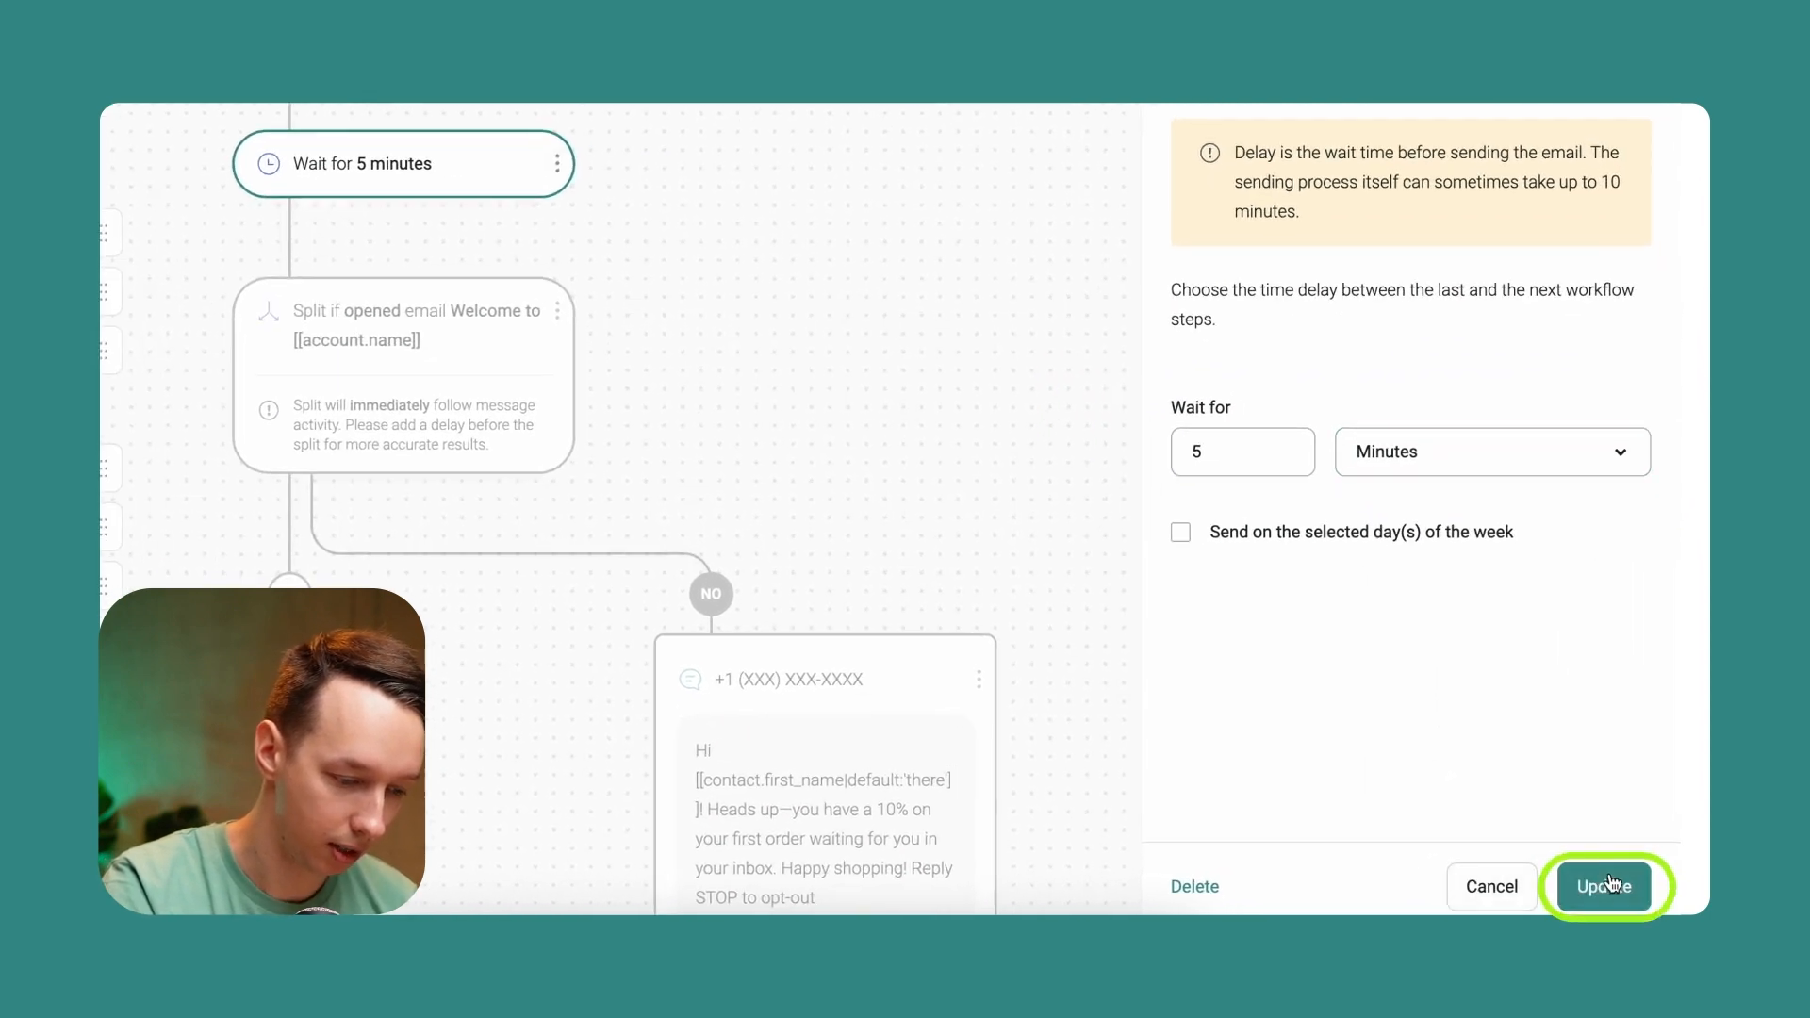
click(1605, 886)
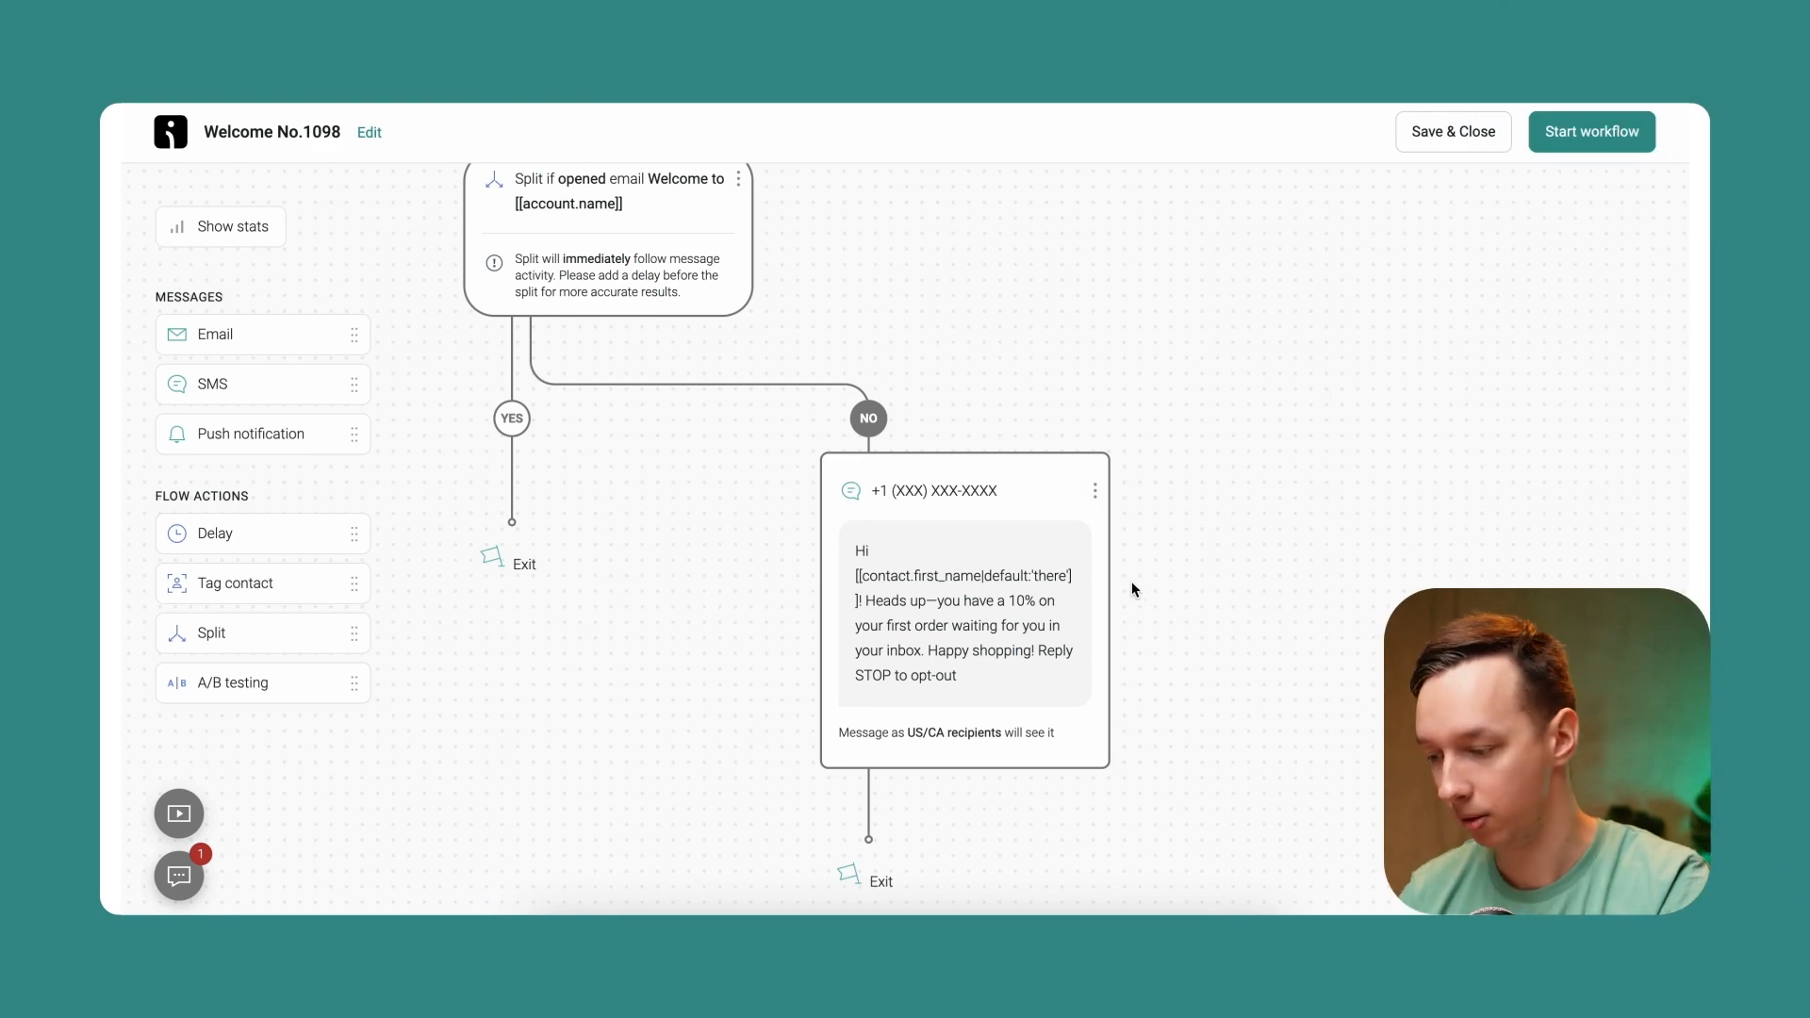
Step: Scroll the workflow to place a 1-minute delay between the signup trigger and the welcome email
scroll(up, 3)
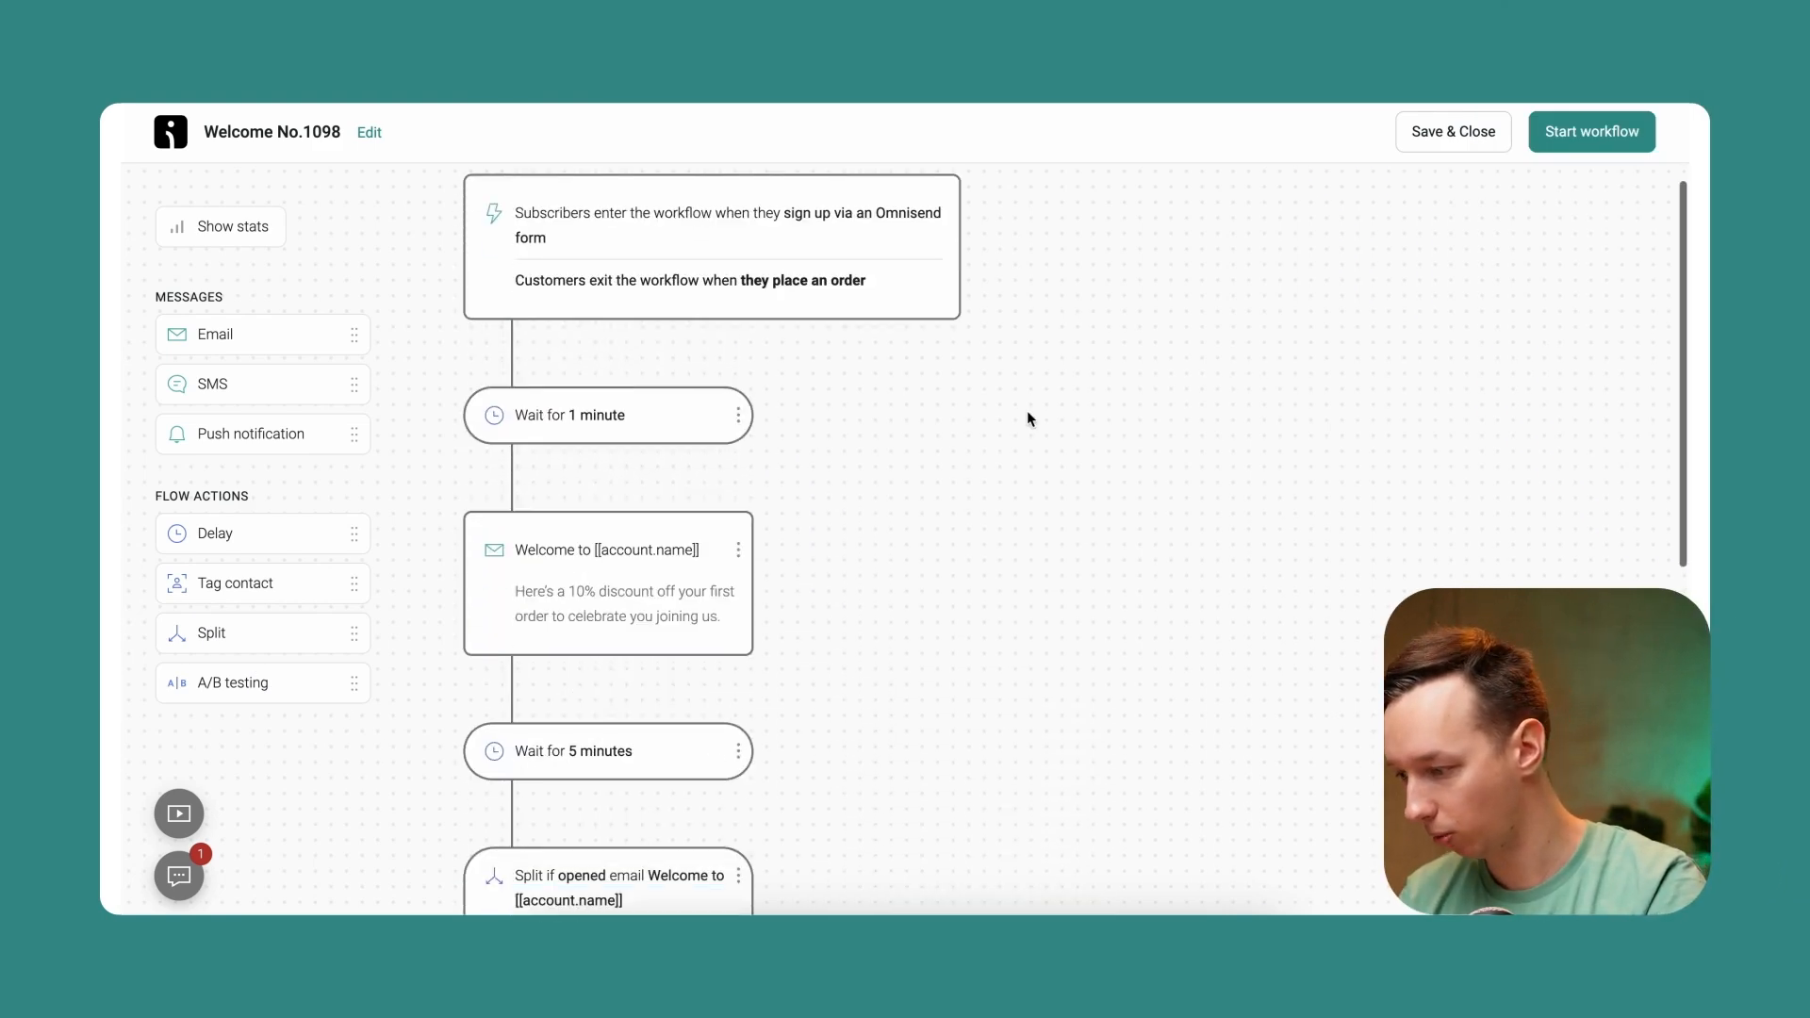
scroll(down, 3)
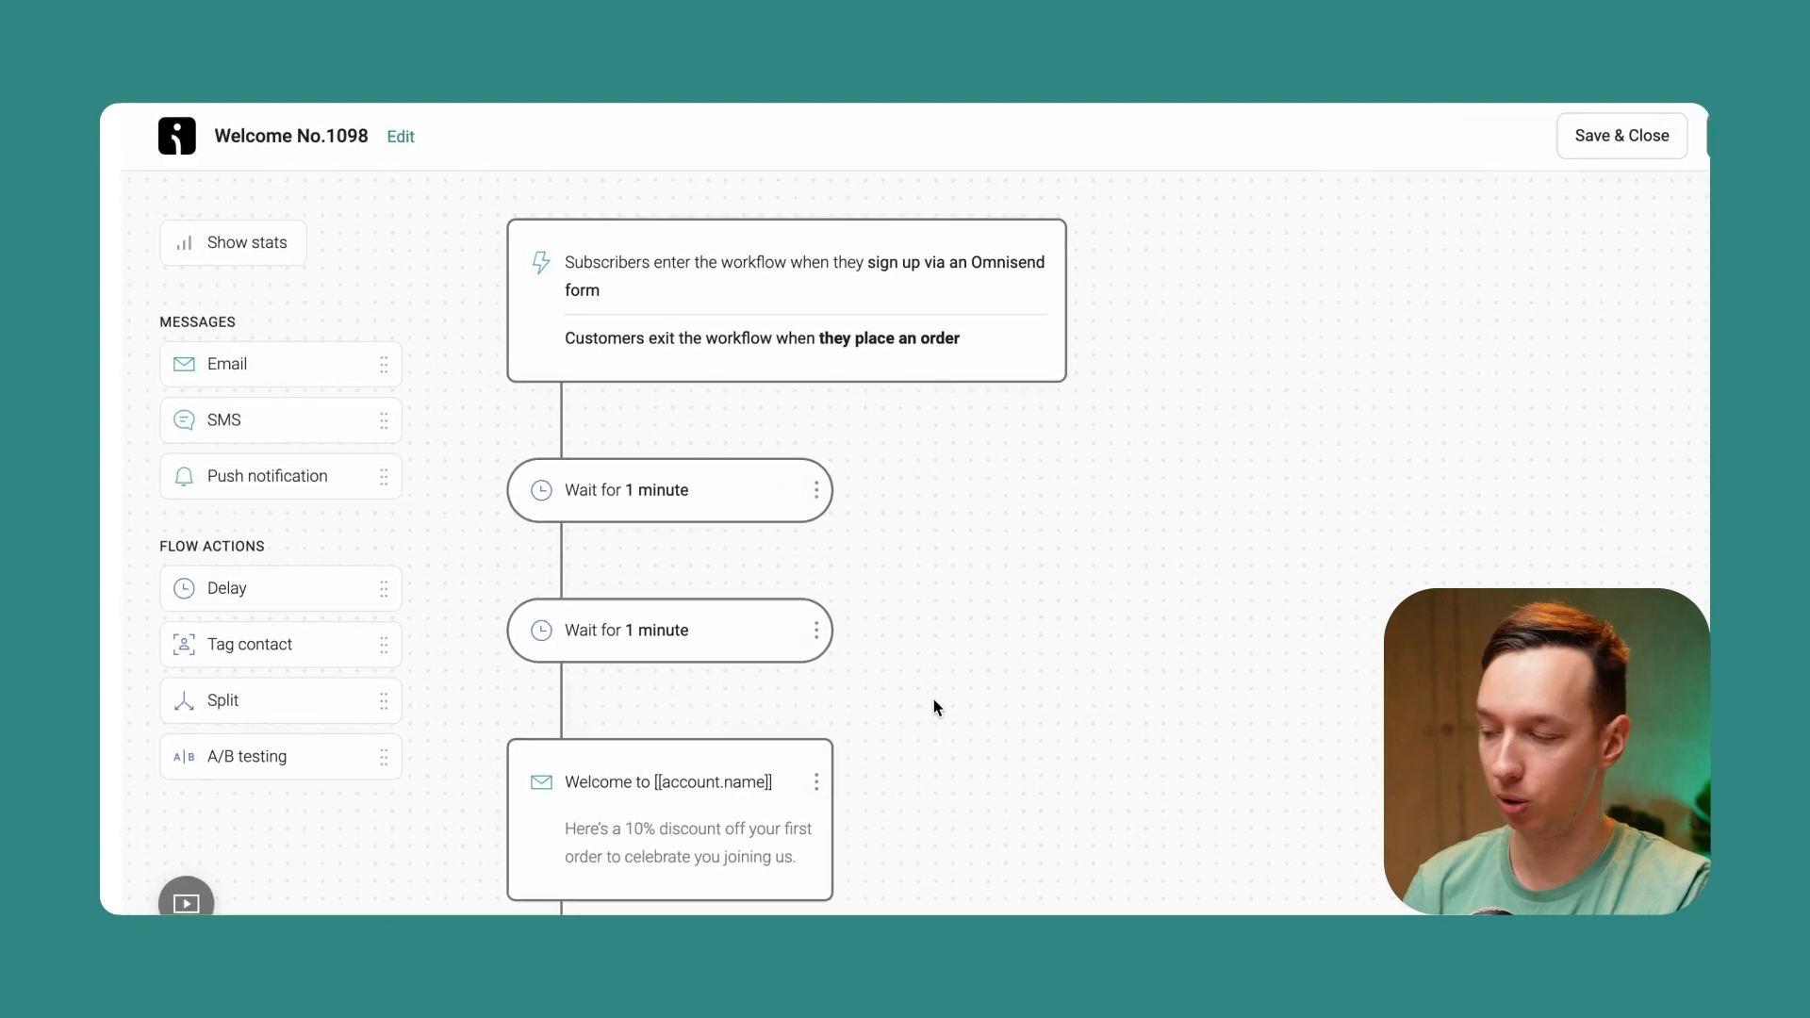
Step: Show the workflow's step statistics and review the zero sent, opened and clicked figures
click(234, 243)
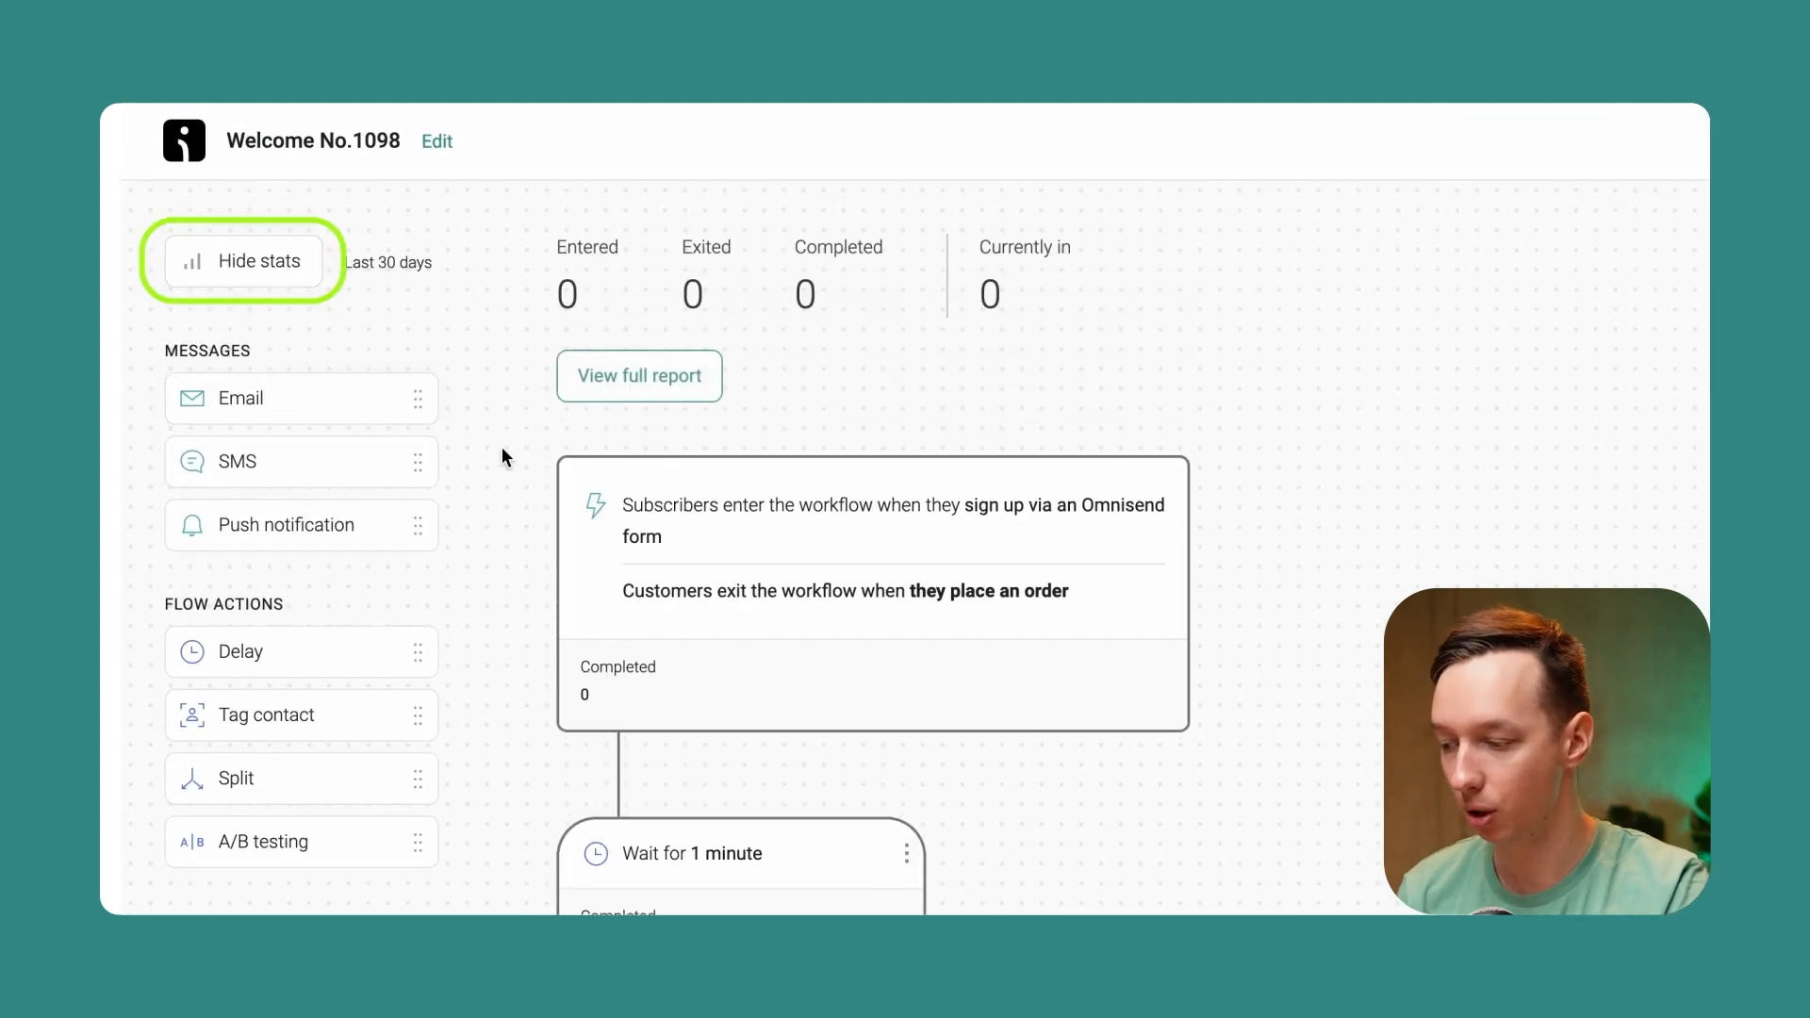
scroll(down, 3)
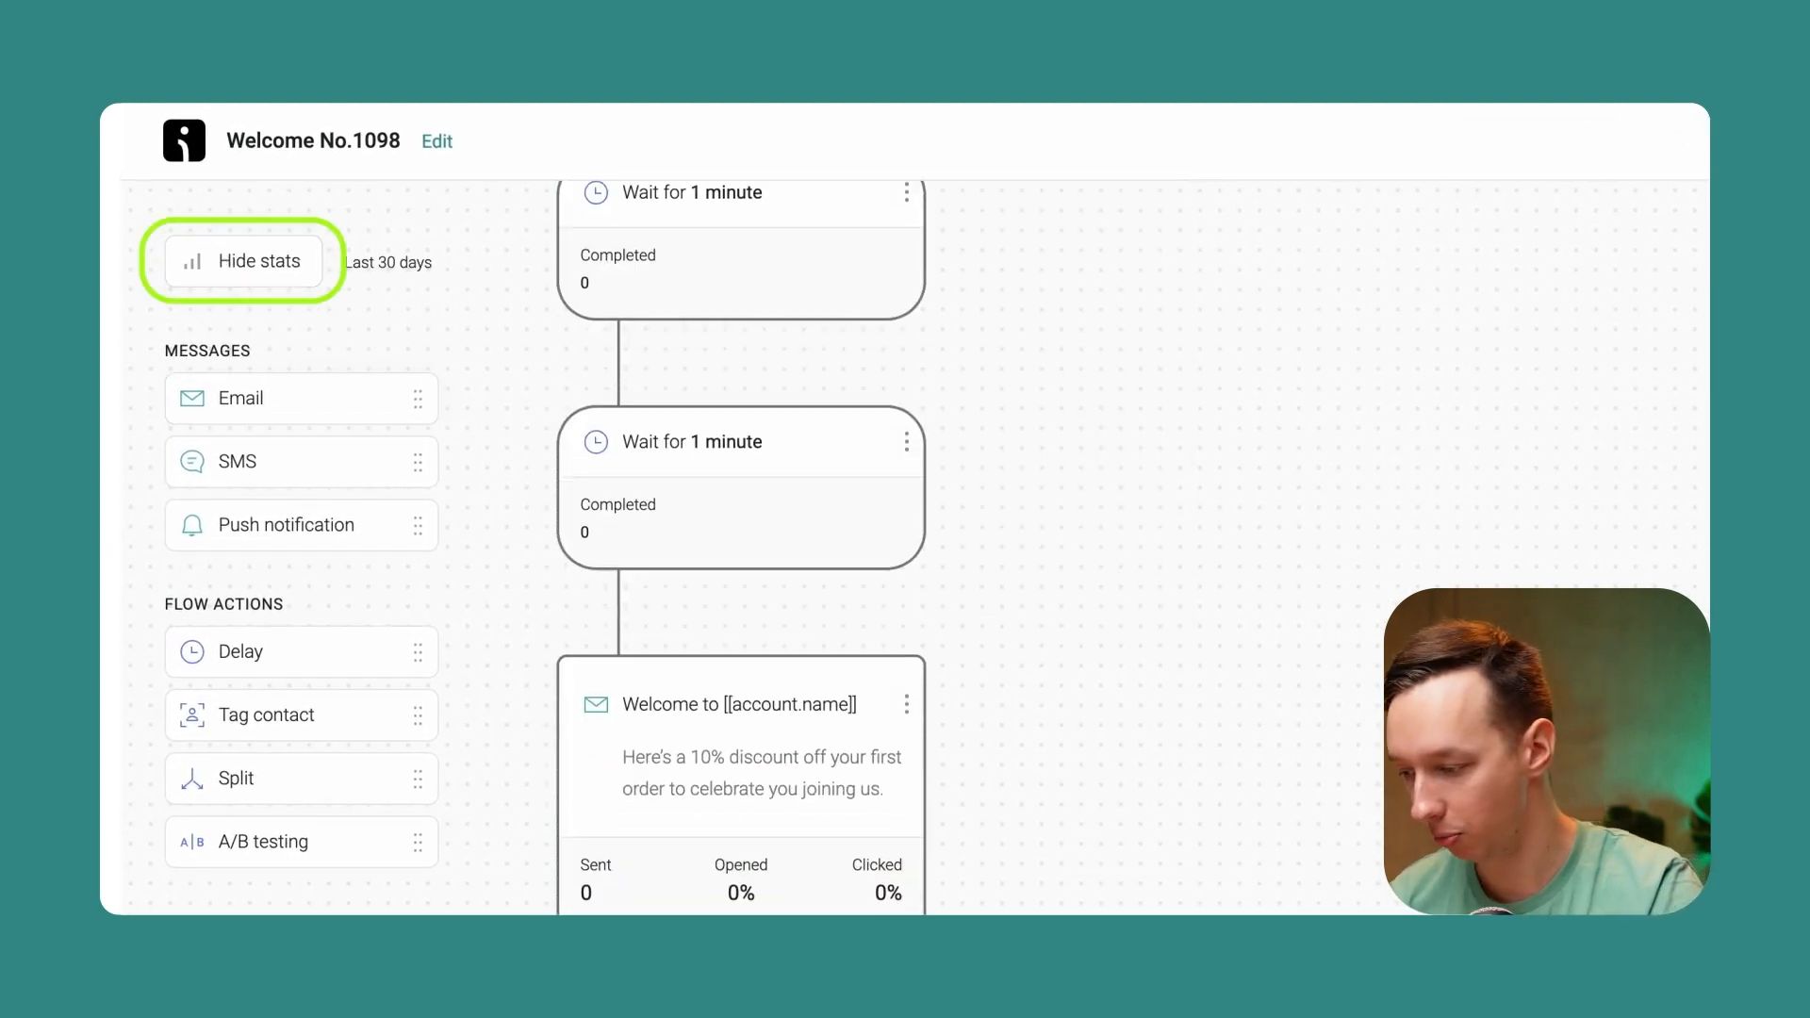
scroll(up, 3)
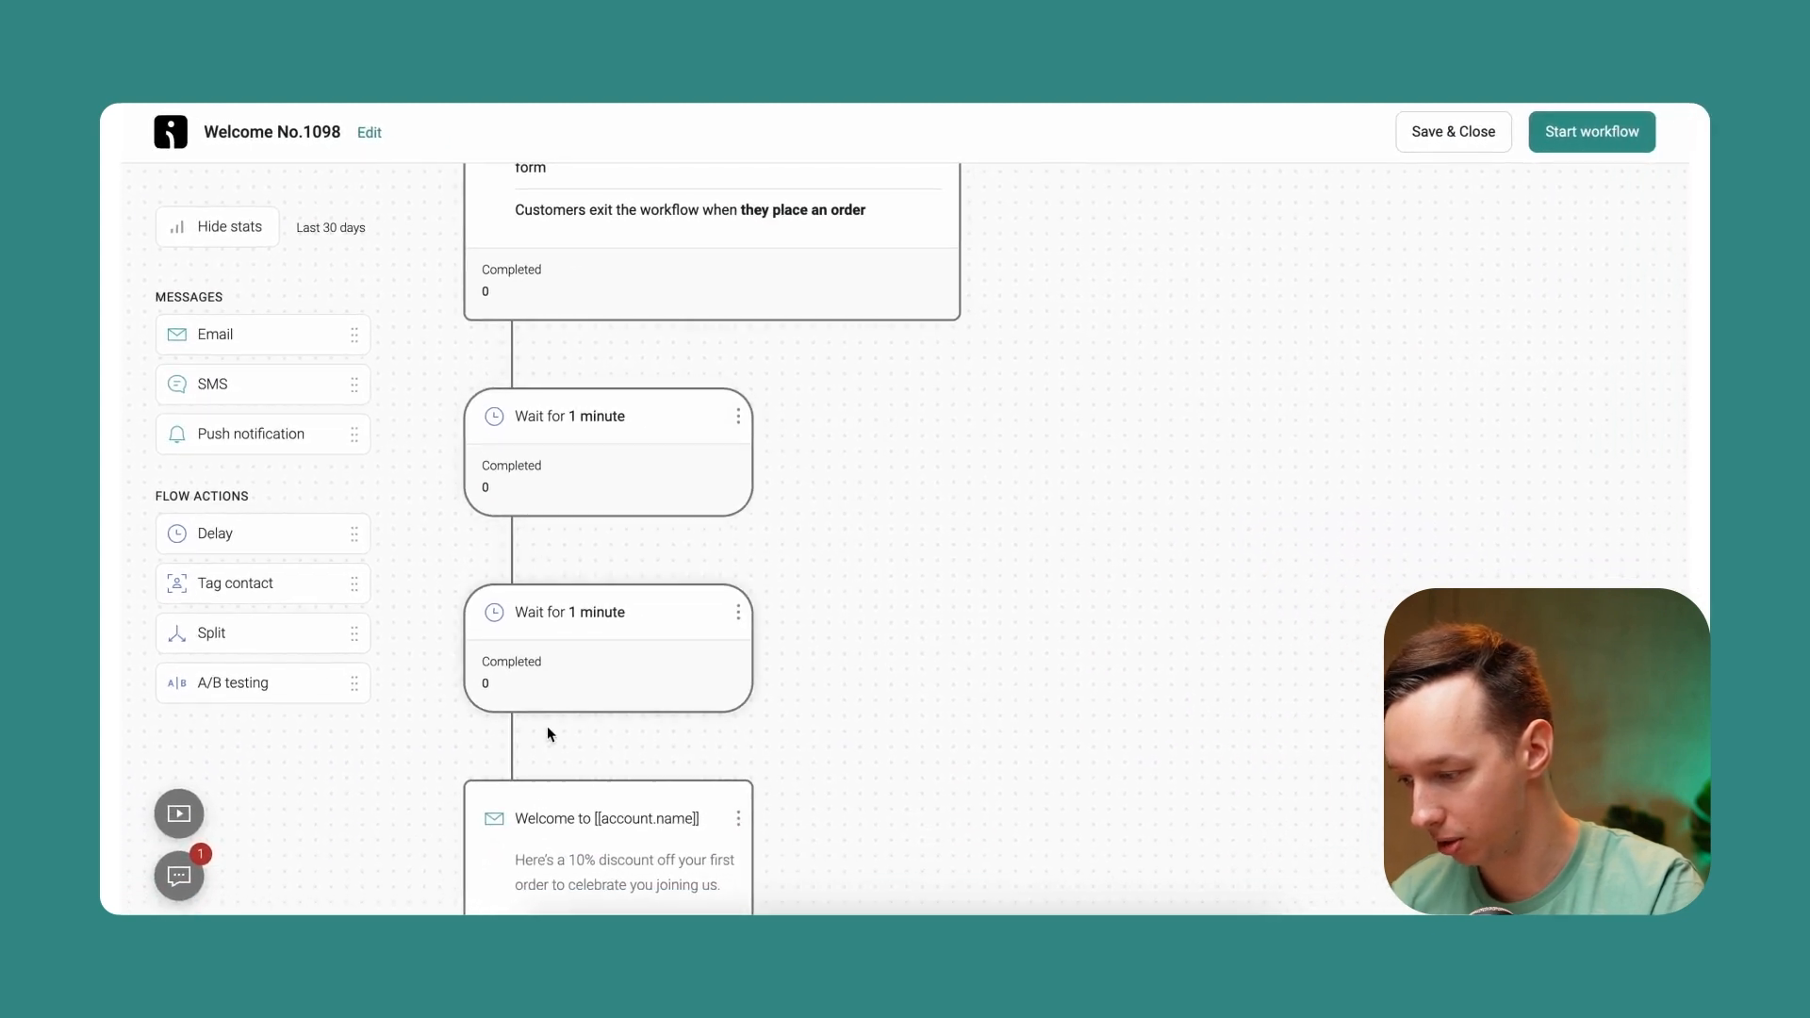
scroll(down, 3)
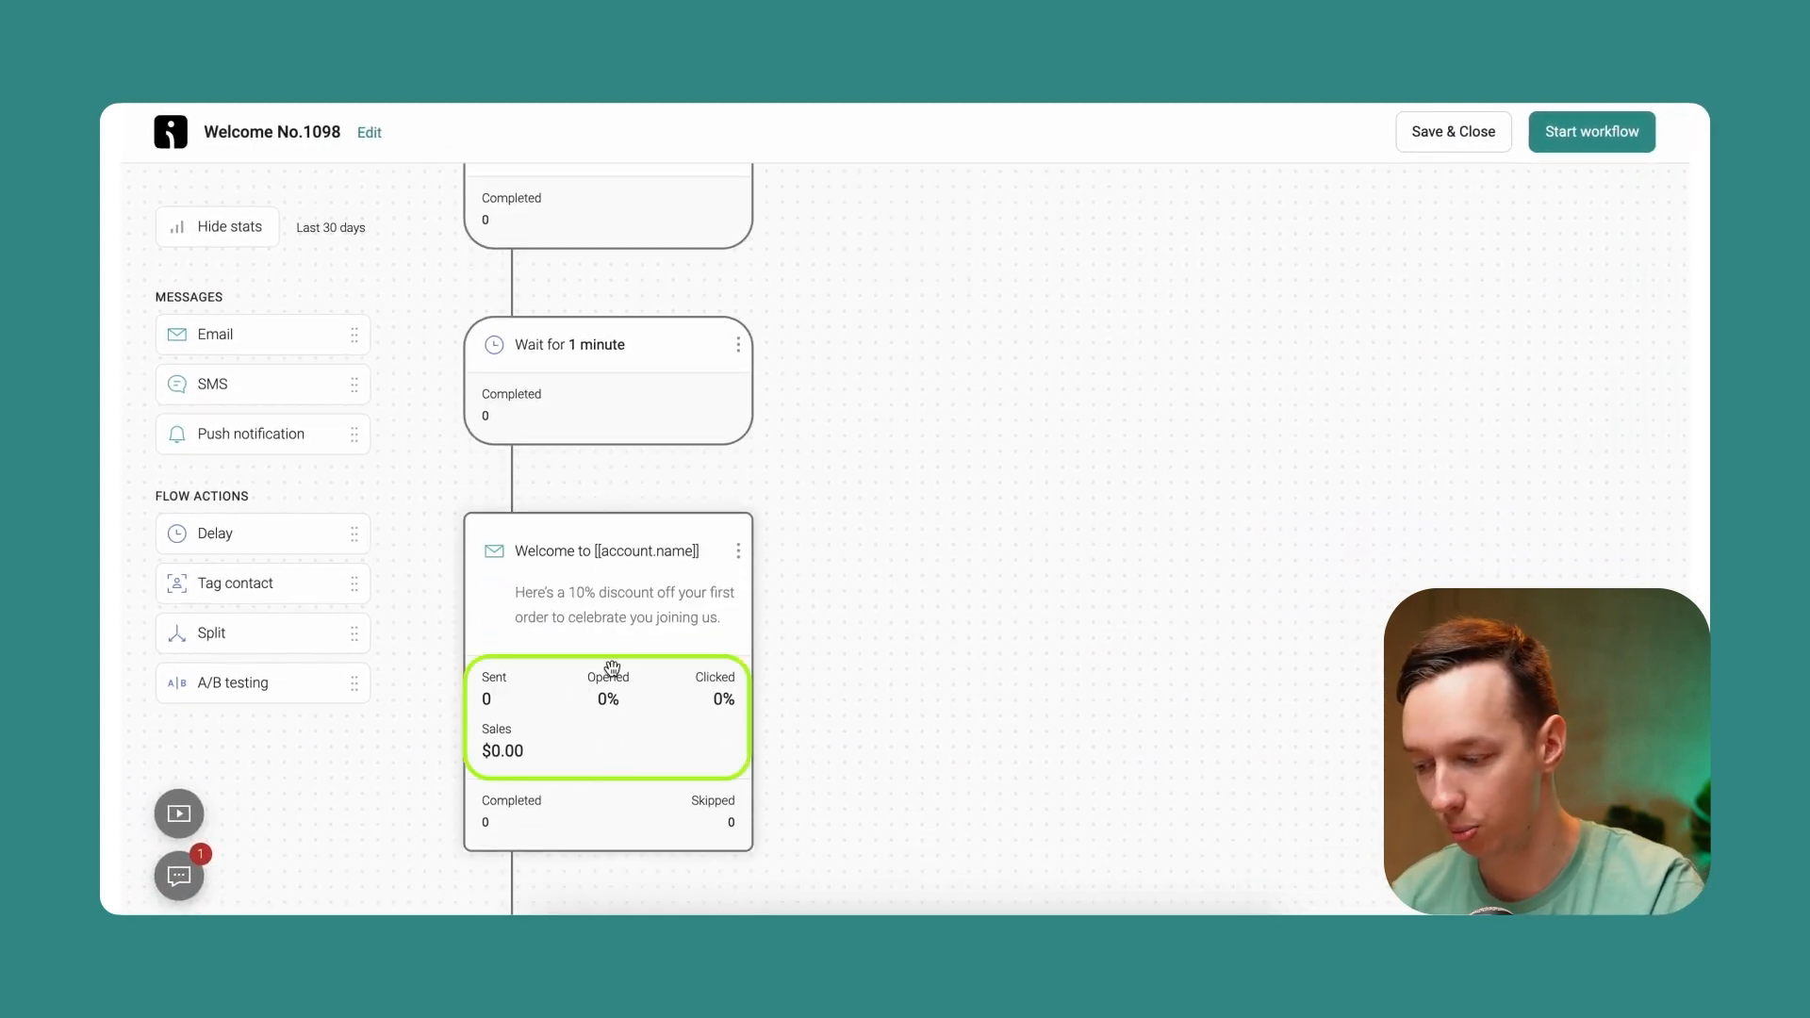
mouse_move(913, 583)
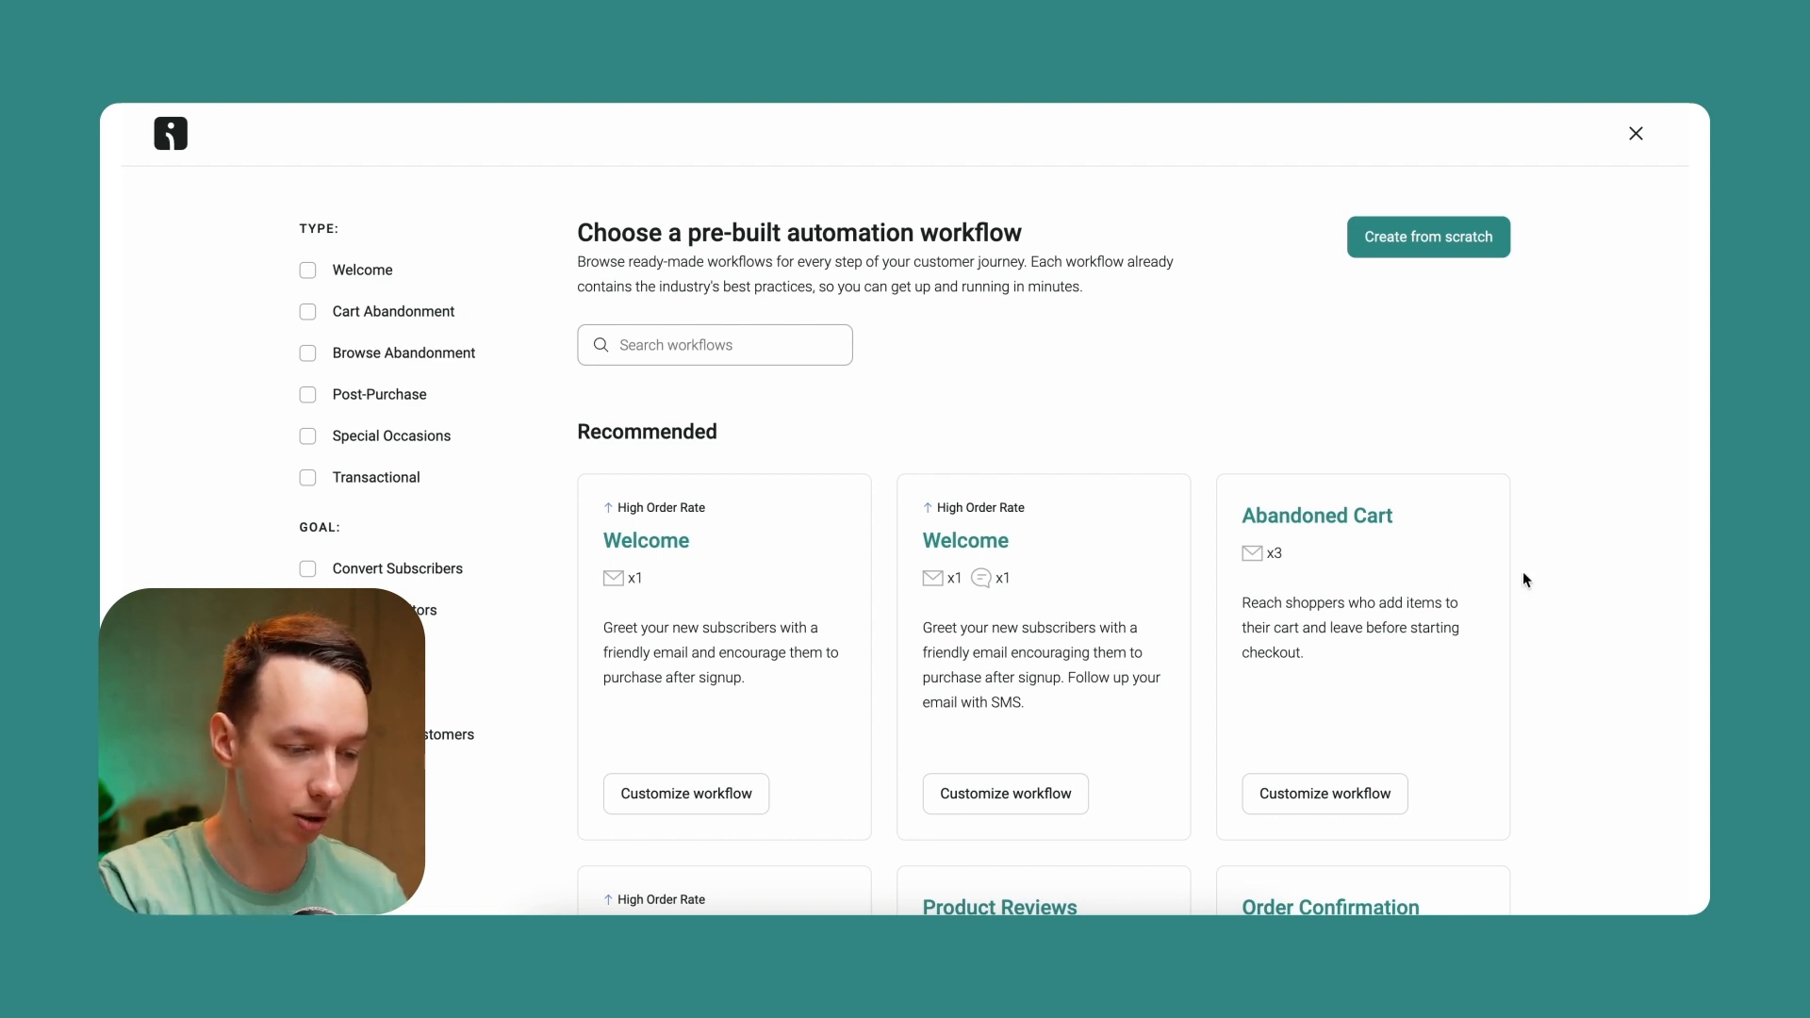
scroll(down, 3)
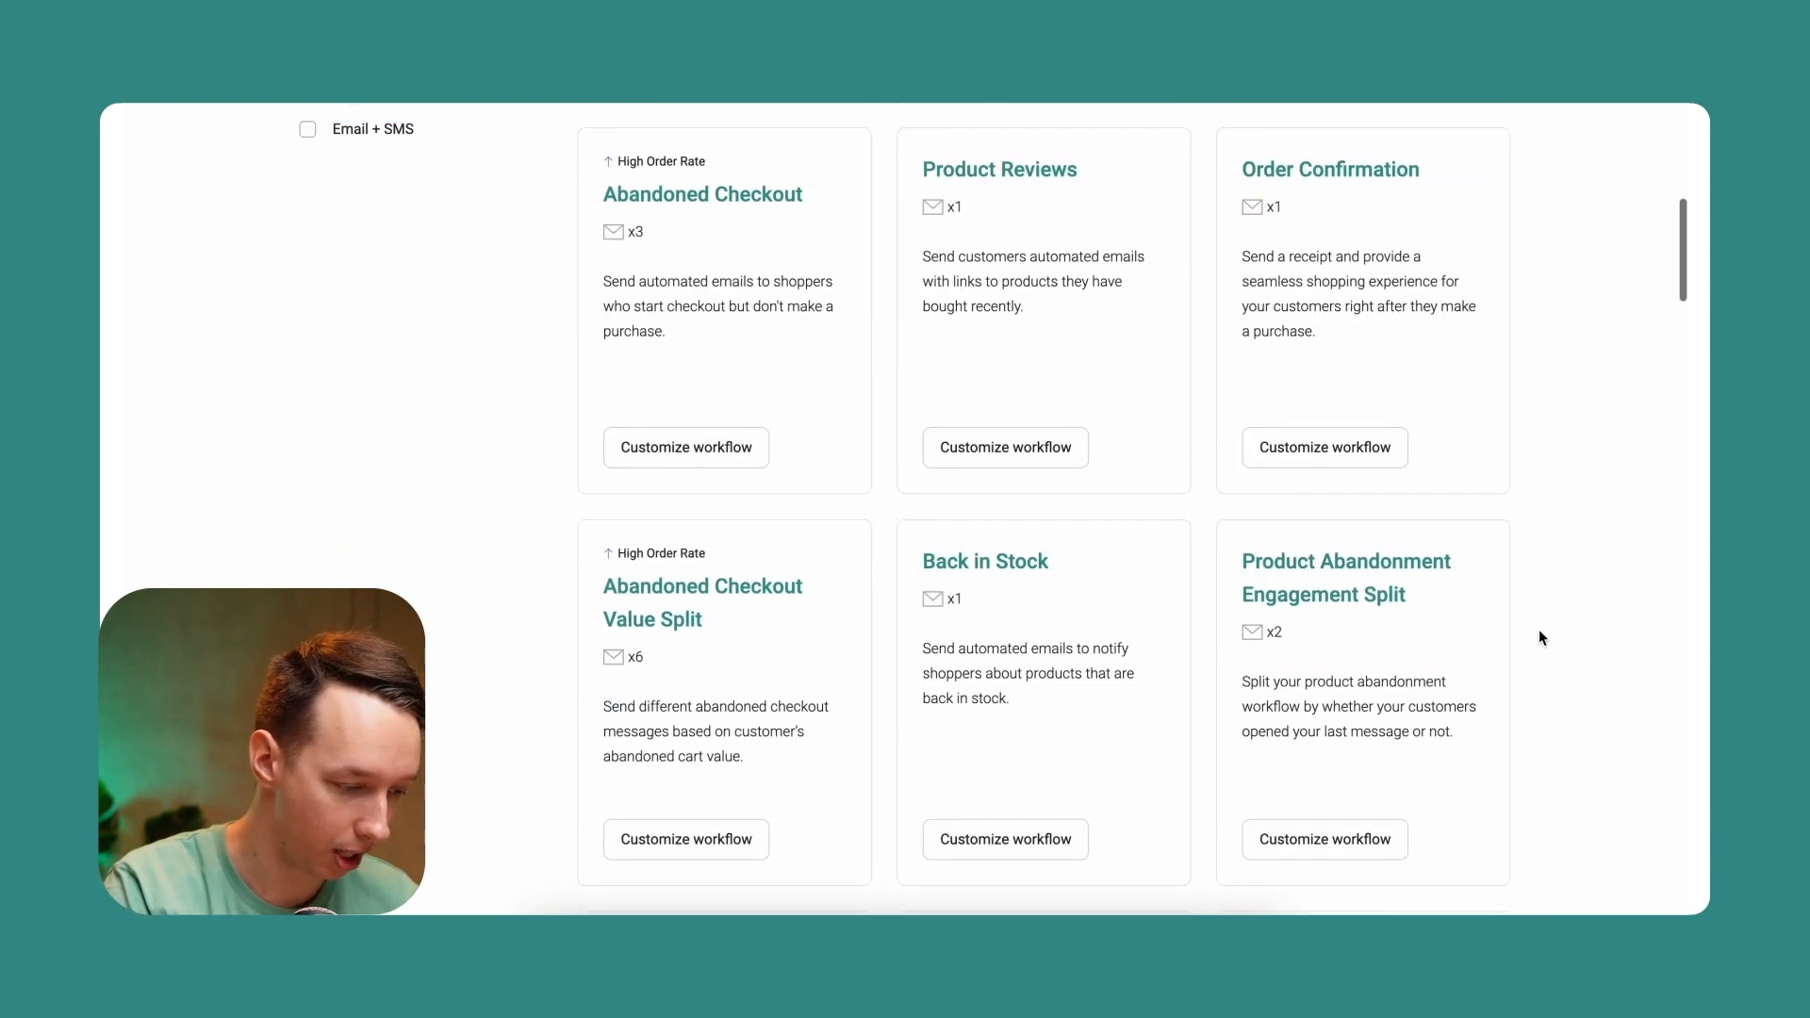
scroll(up, 3)
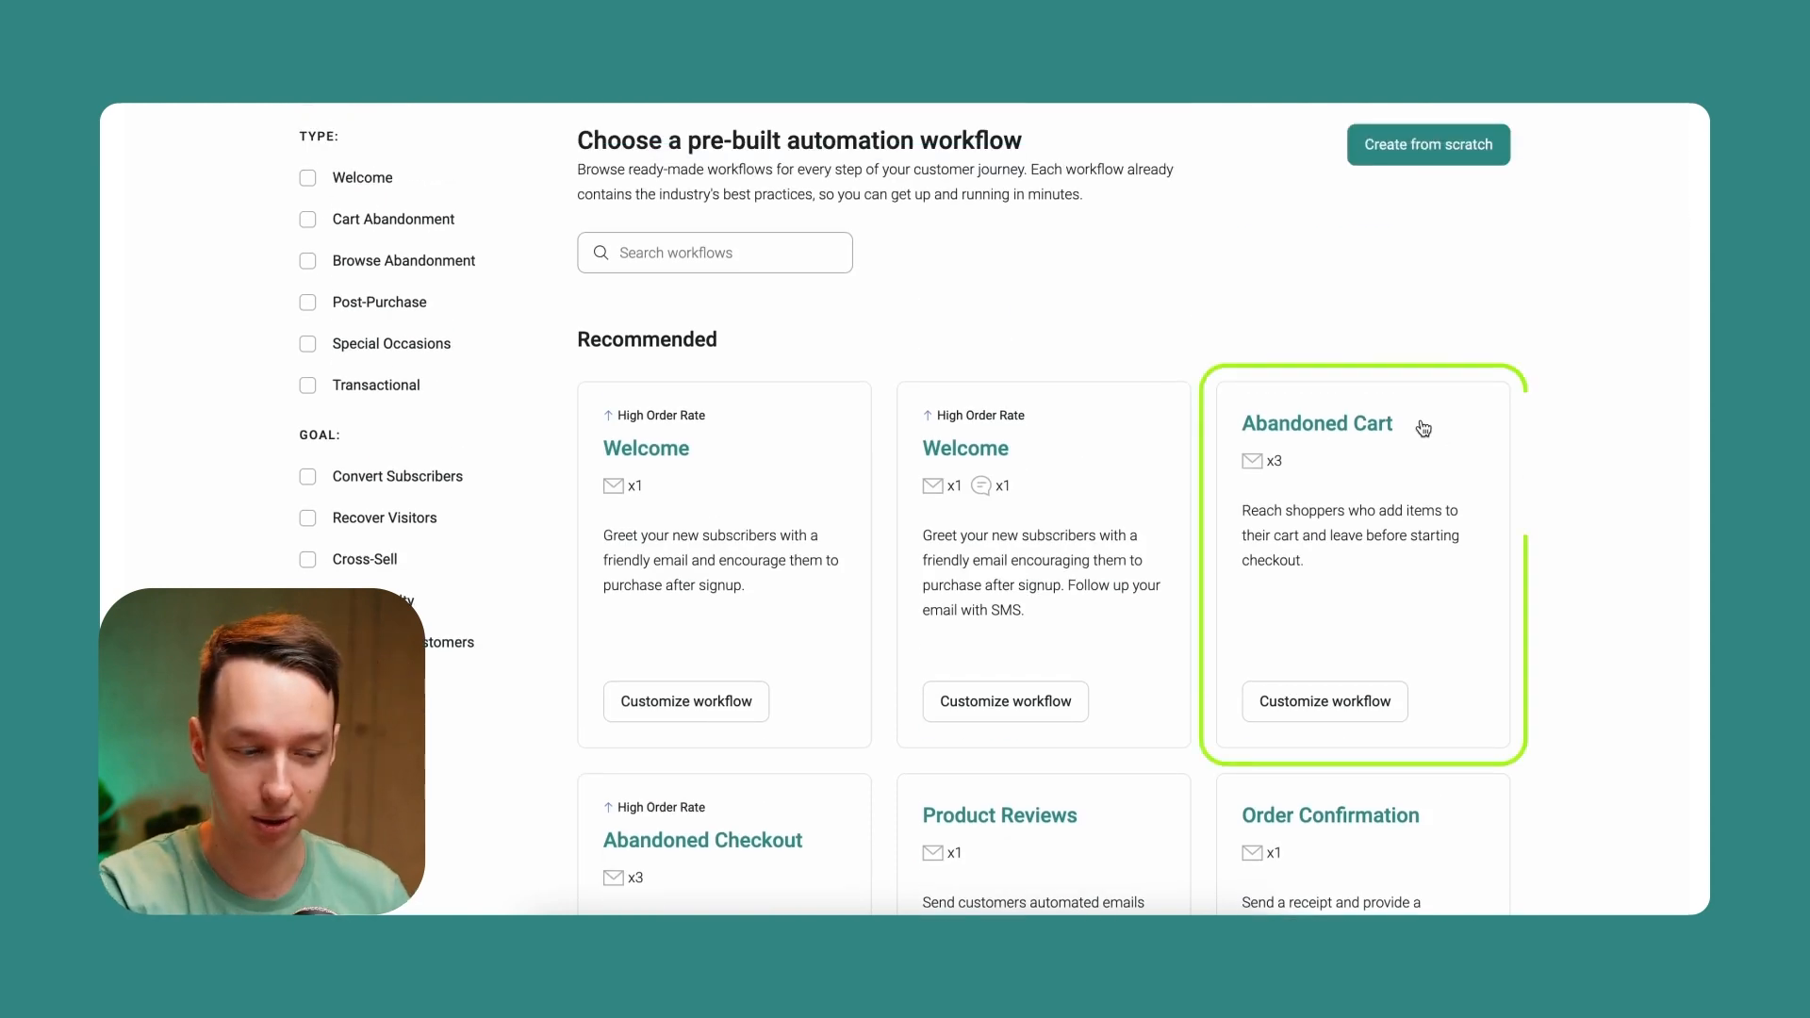